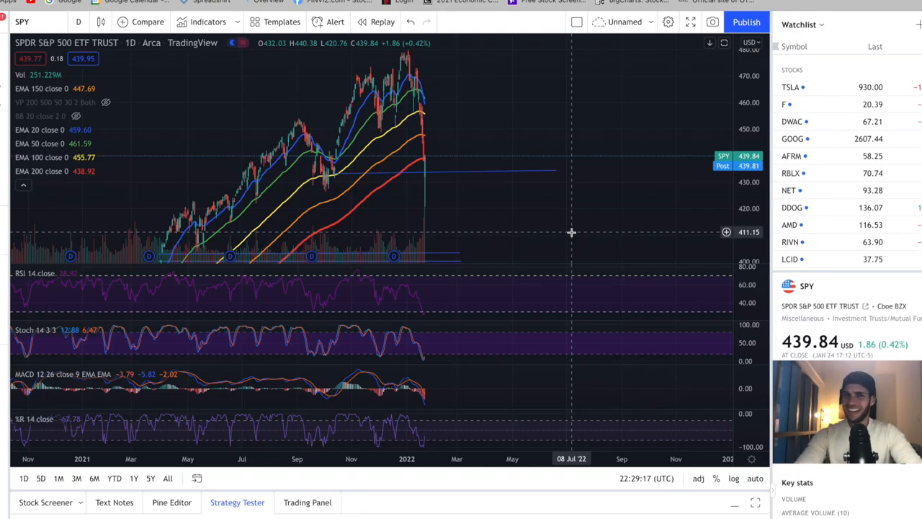
mouse_move(558, 228)
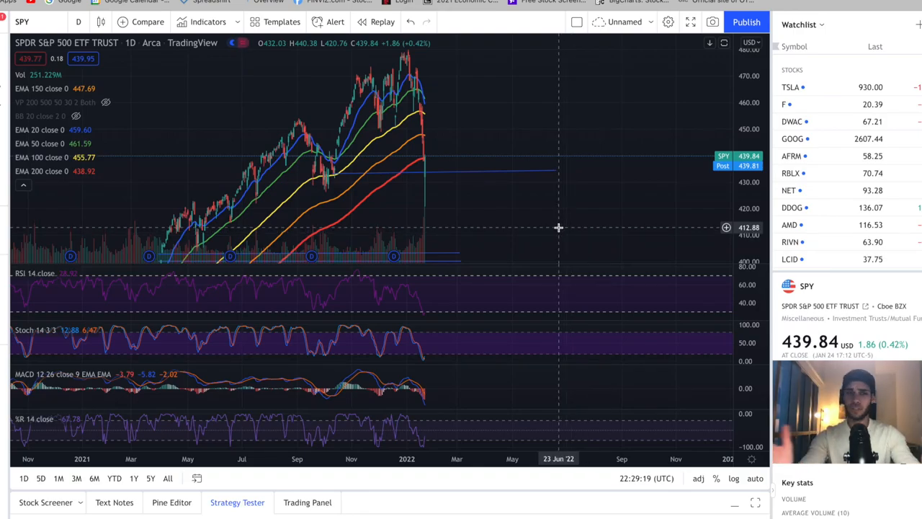
mouse_move(521, 207)
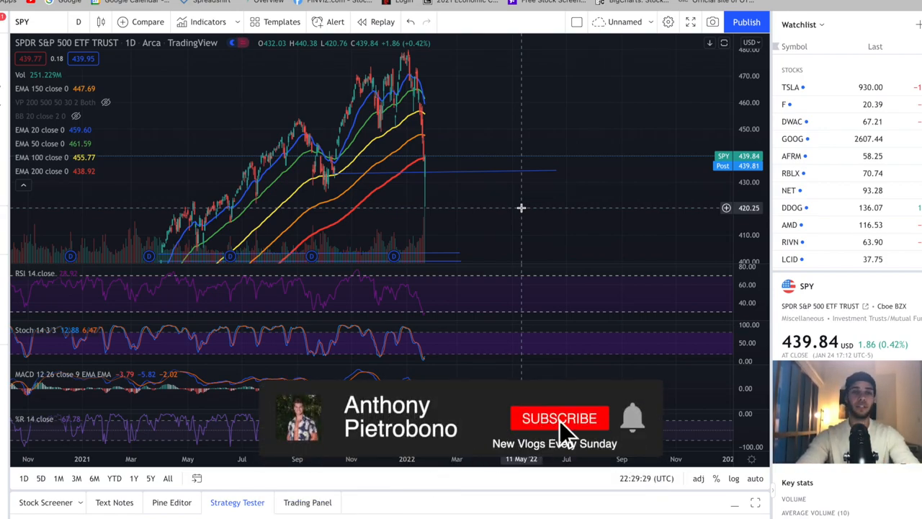
Close in on SPY's Sep–Jan daily candles around the late-January plunge and volume spike.
left_click(558, 418)
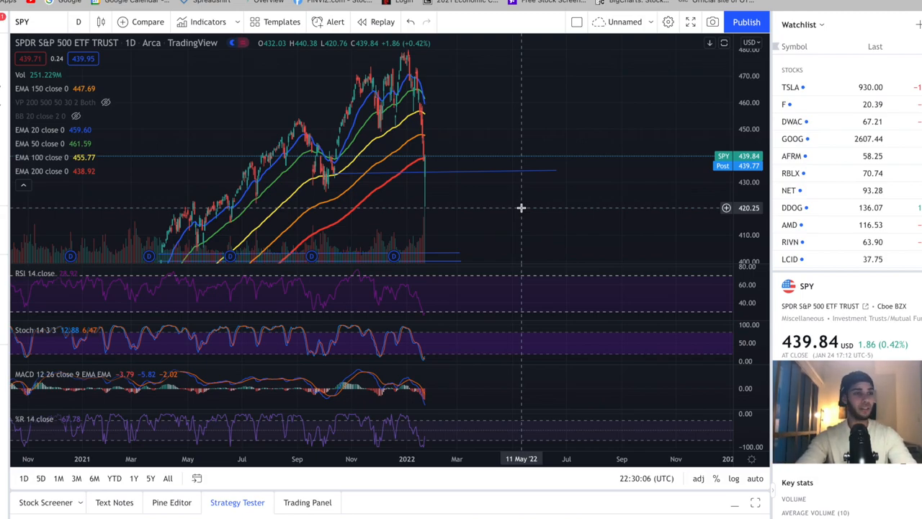
mouse_move(480, 206)
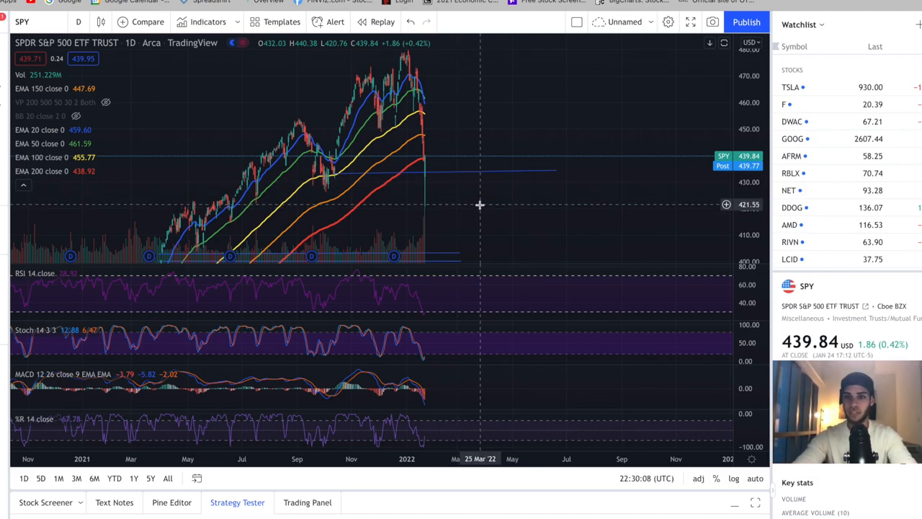
mouse_move(497, 228)
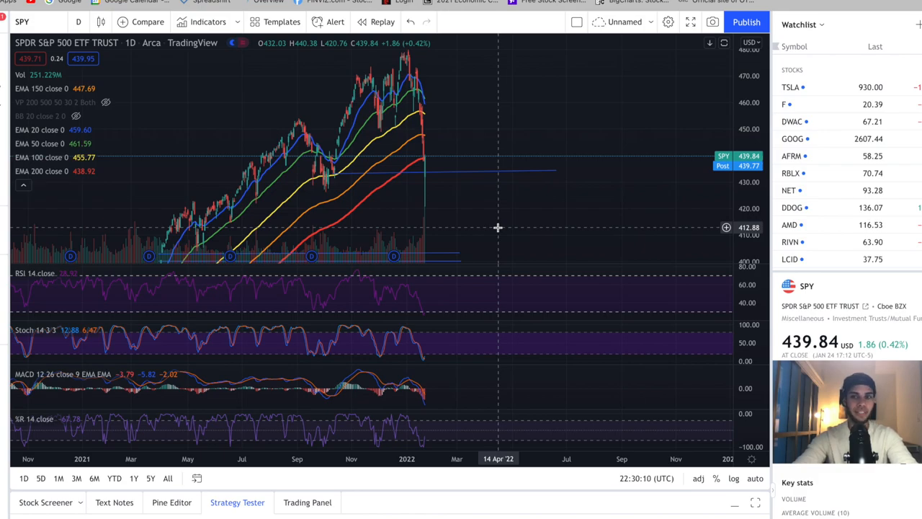
mouse_move(506, 245)
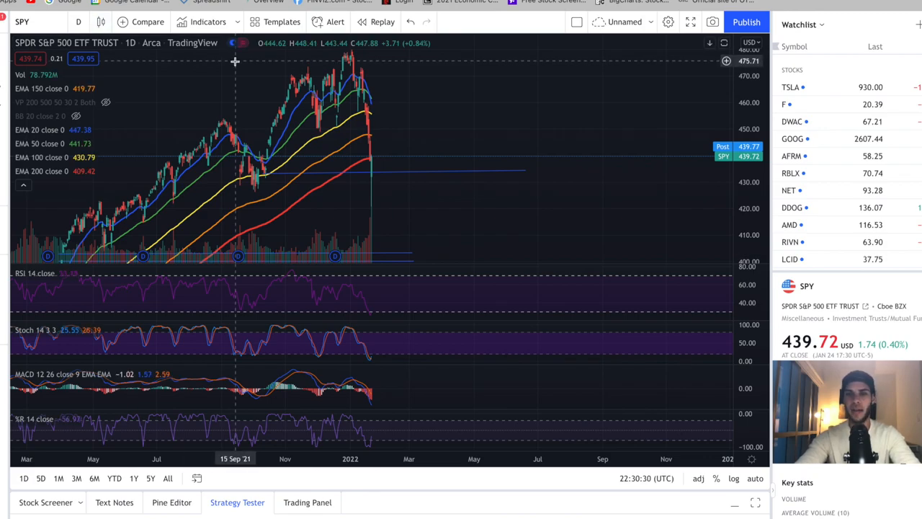
mouse_move(353, 124)
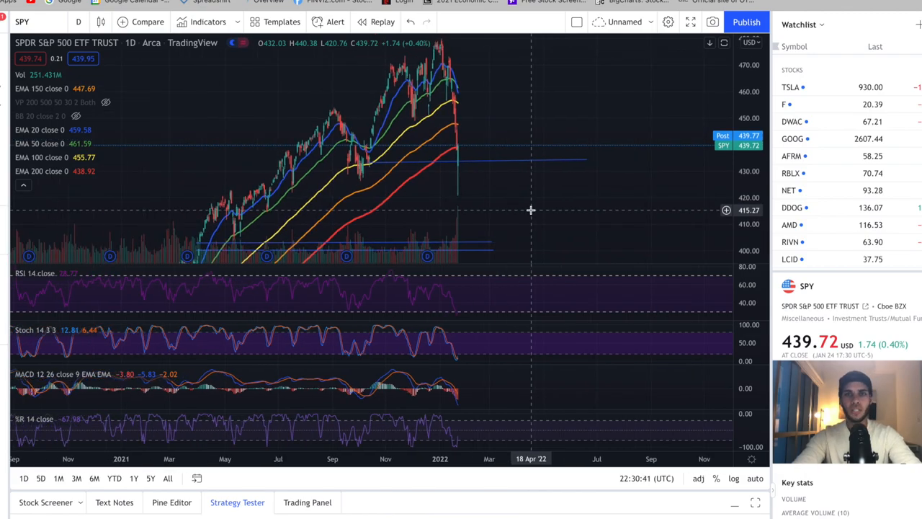
mouse_move(493, 200)
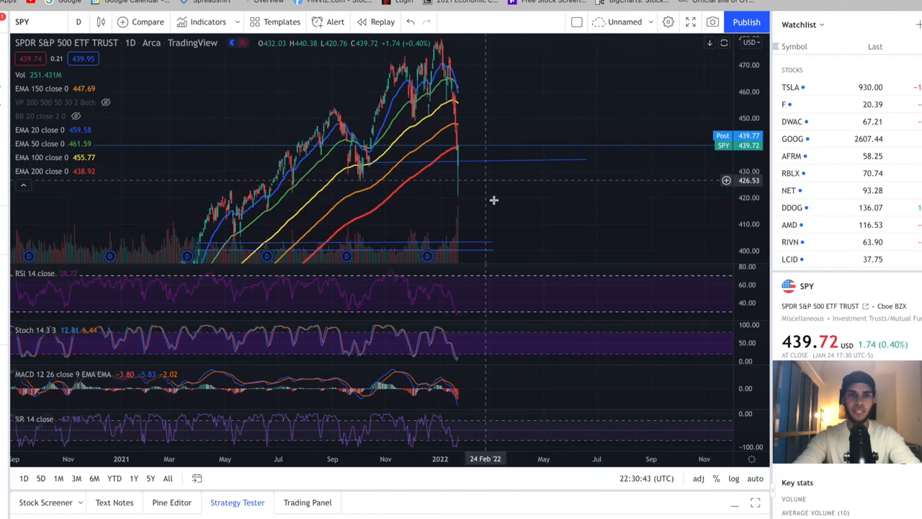
mouse_move(498, 195)
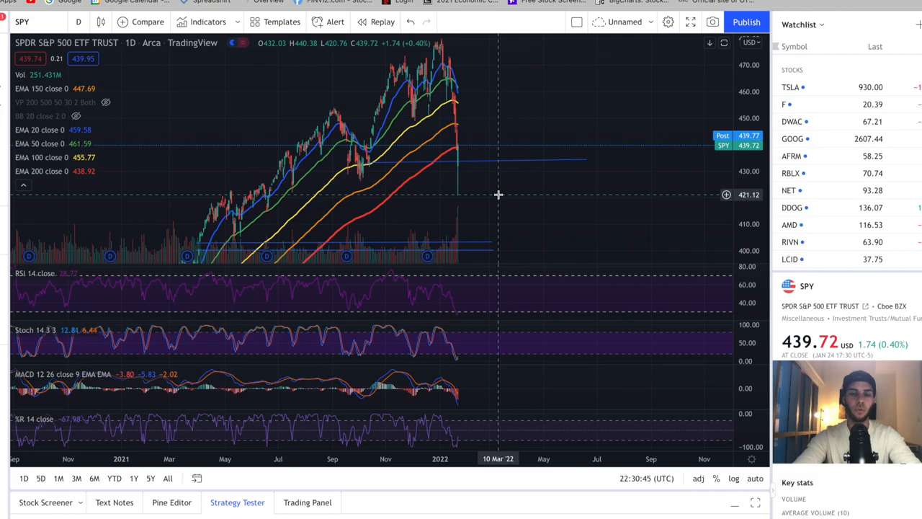
mouse_move(481, 191)
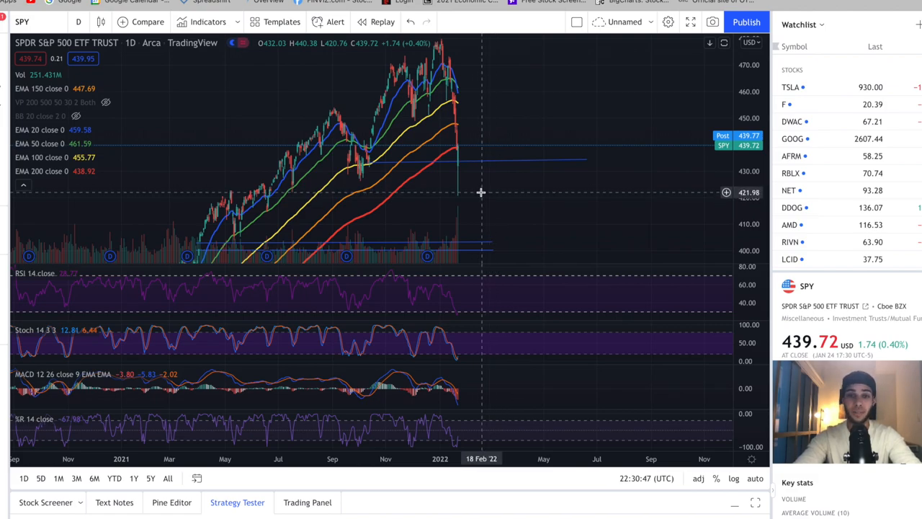
mouse_move(474, 179)
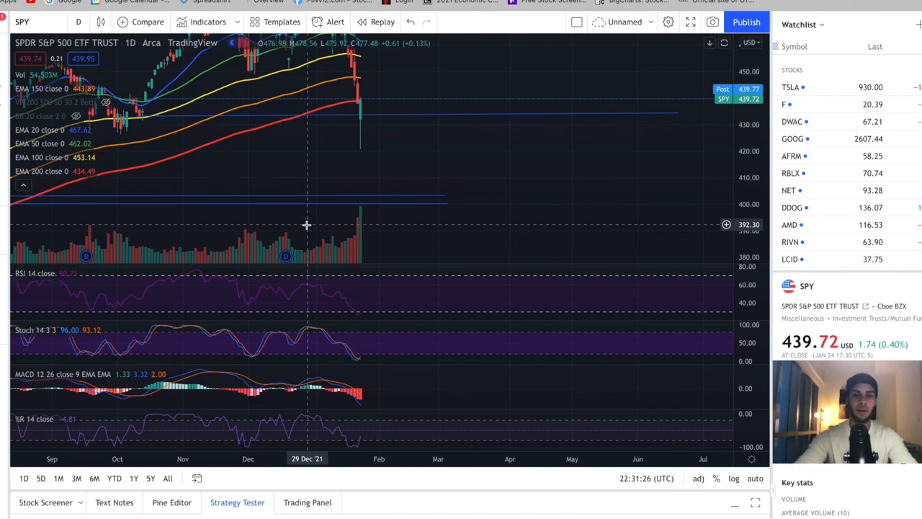
mouse_move(358, 225)
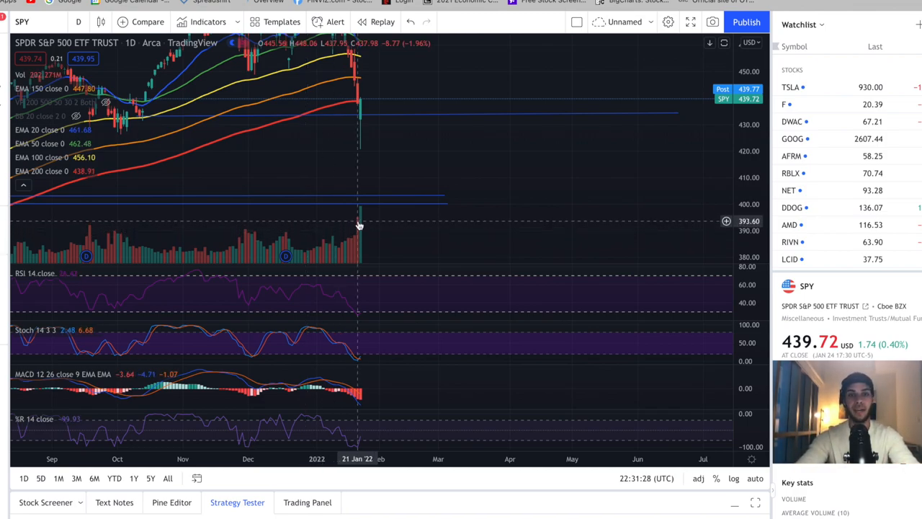
mouse_move(363, 213)
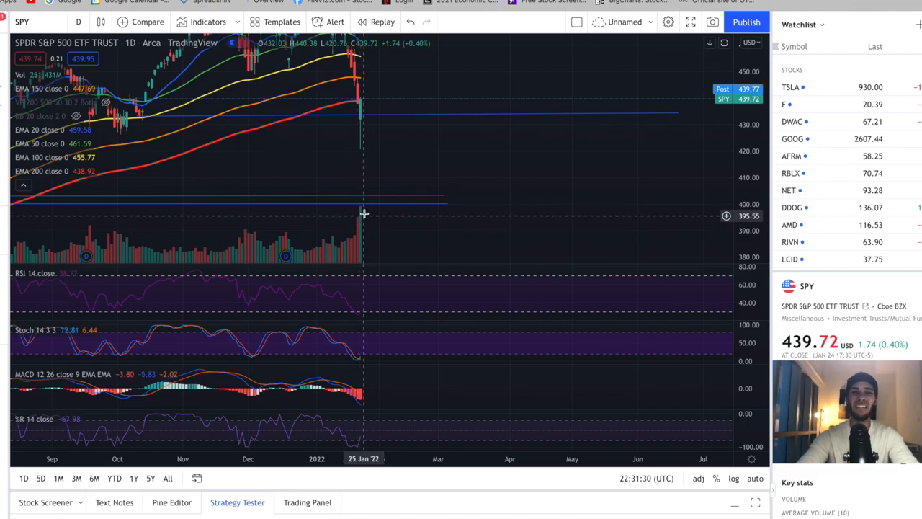
mouse_move(382, 129)
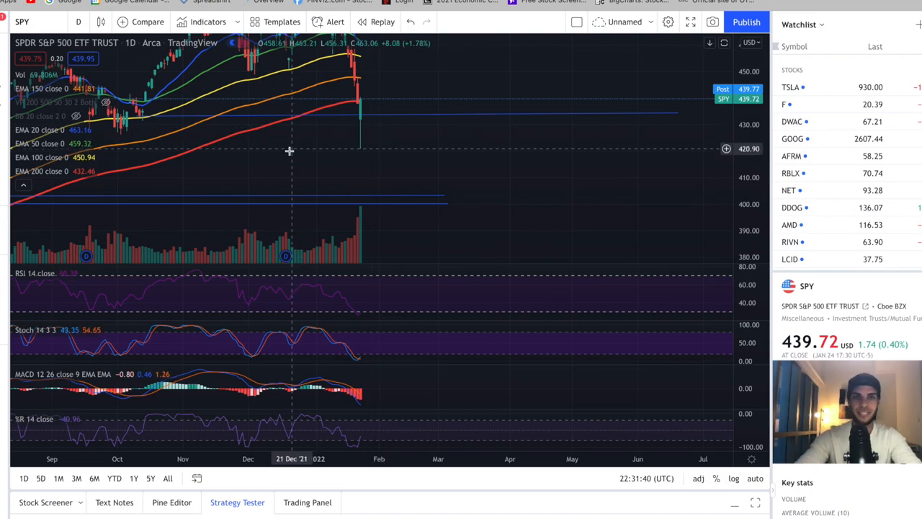
mouse_move(373, 108)
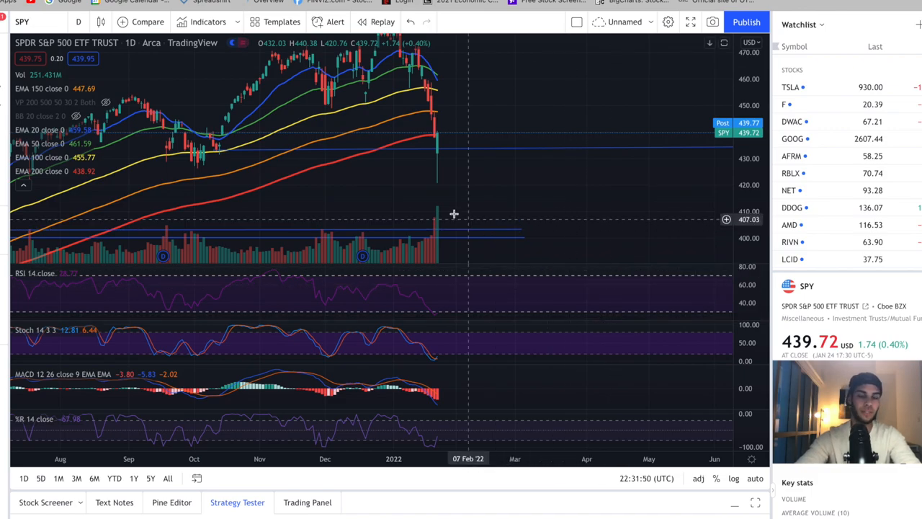
mouse_move(431, 203)
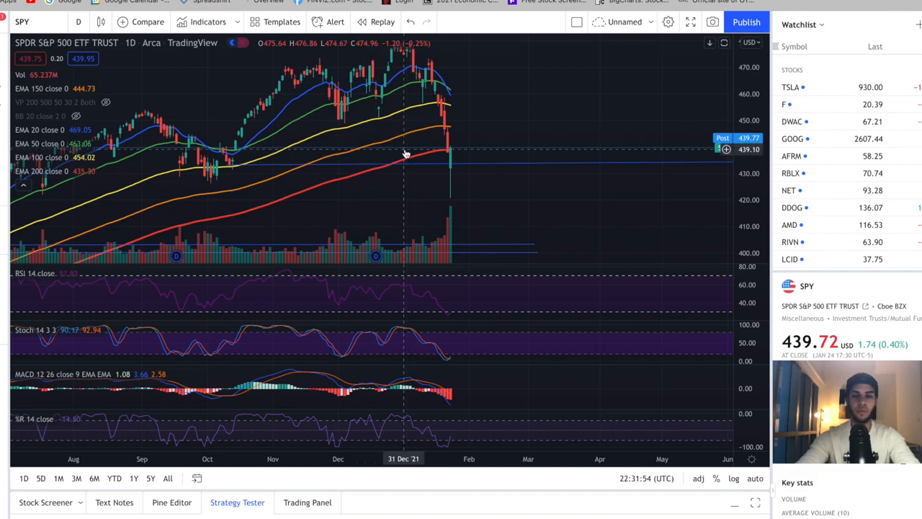
mouse_move(471, 205)
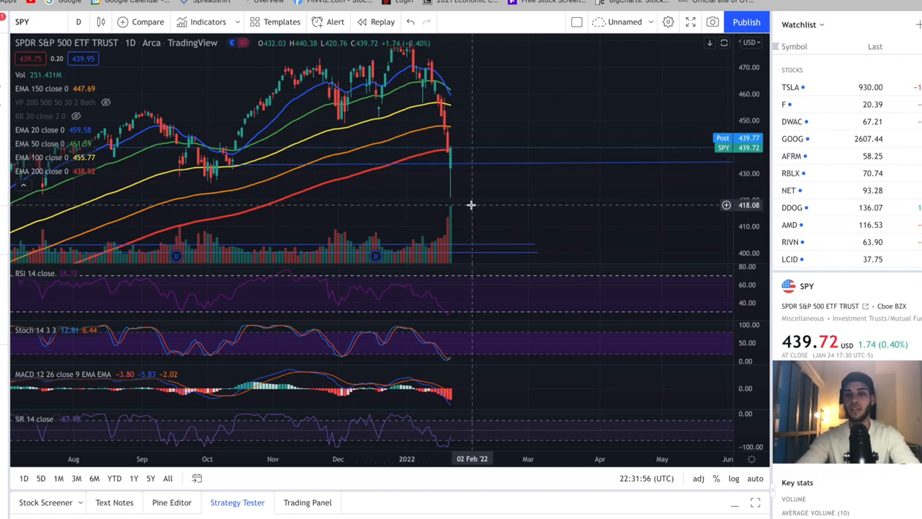
mouse_move(469, 193)
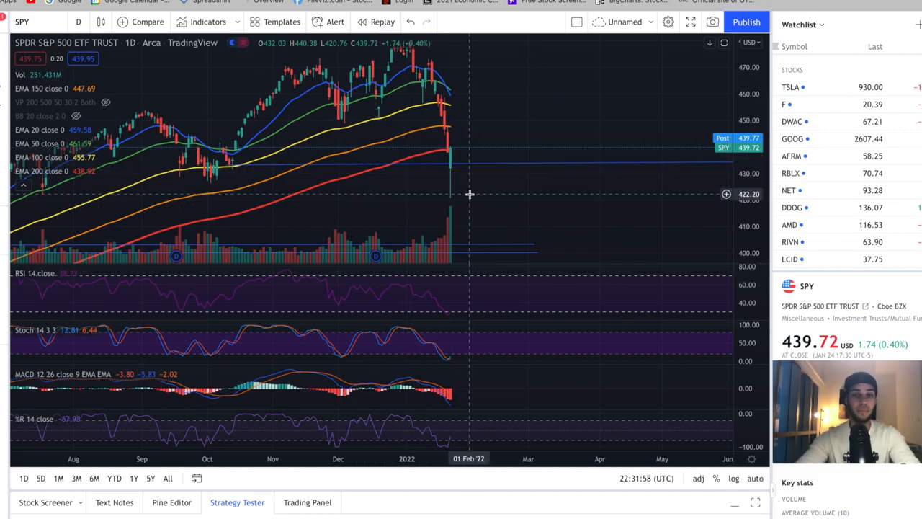
mouse_move(498, 189)
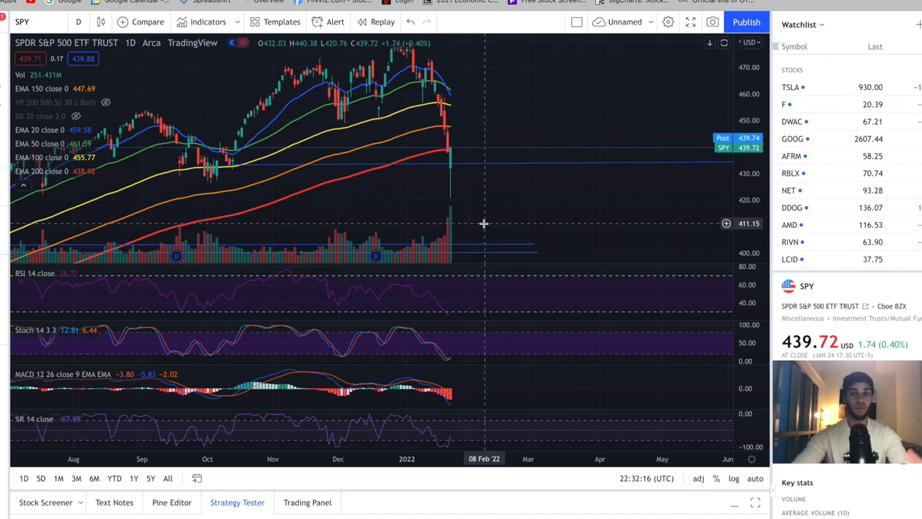
mouse_move(465, 213)
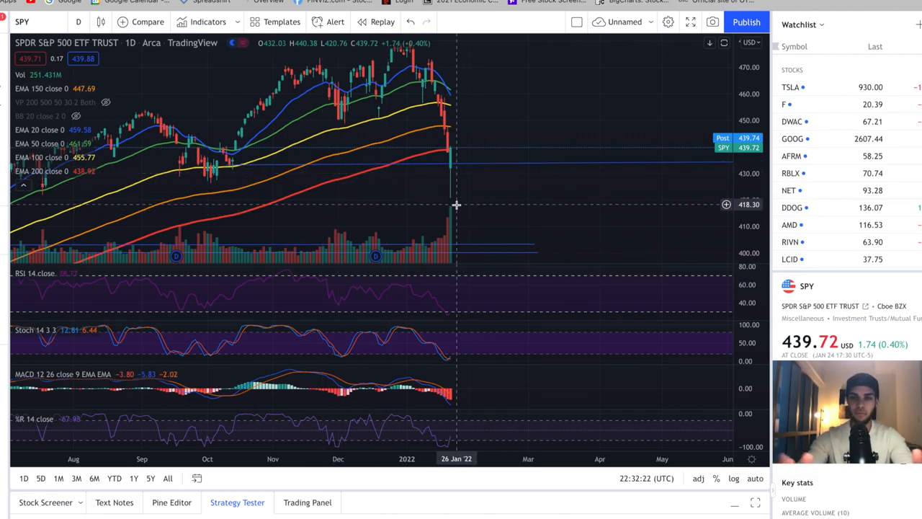
mouse_move(426, 201)
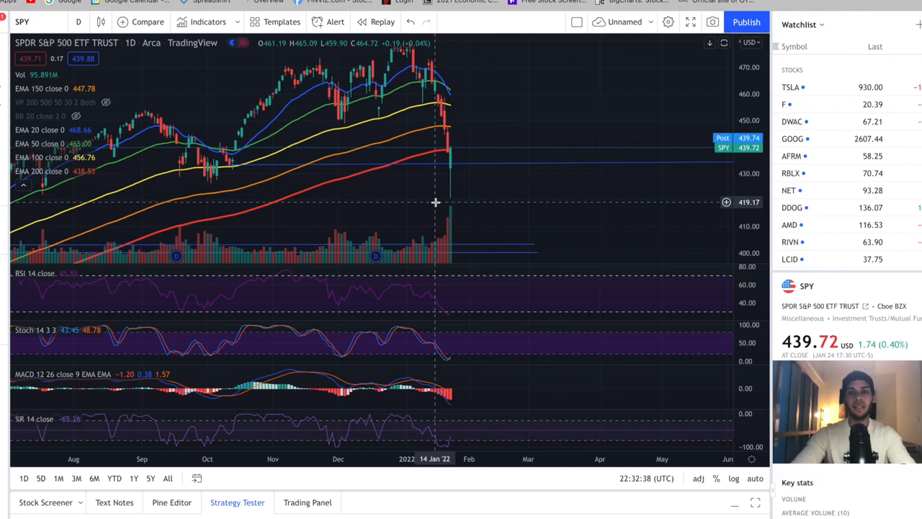
mouse_move(474, 201)
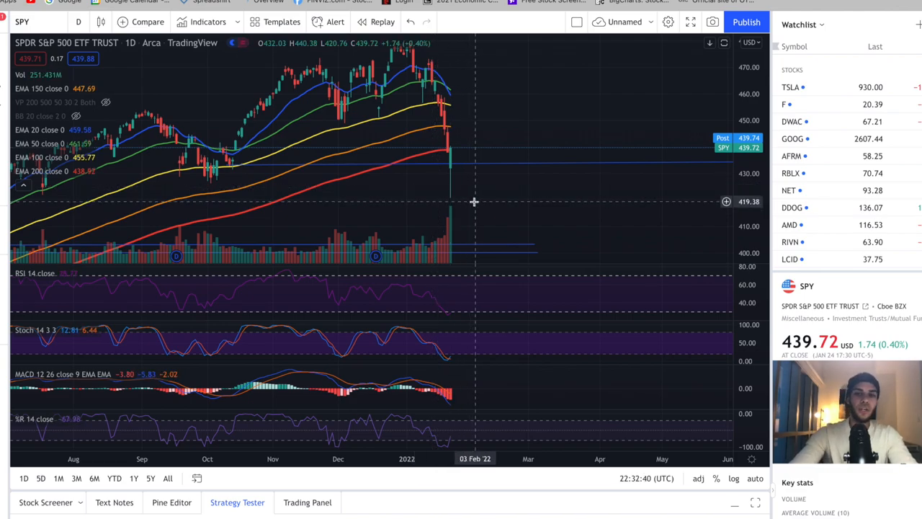
mouse_move(553, 34)
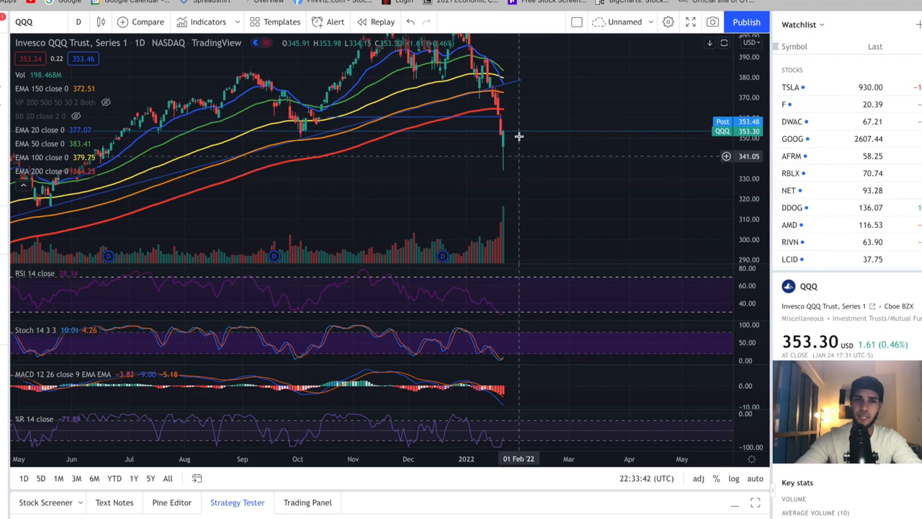
mouse_move(513, 214)
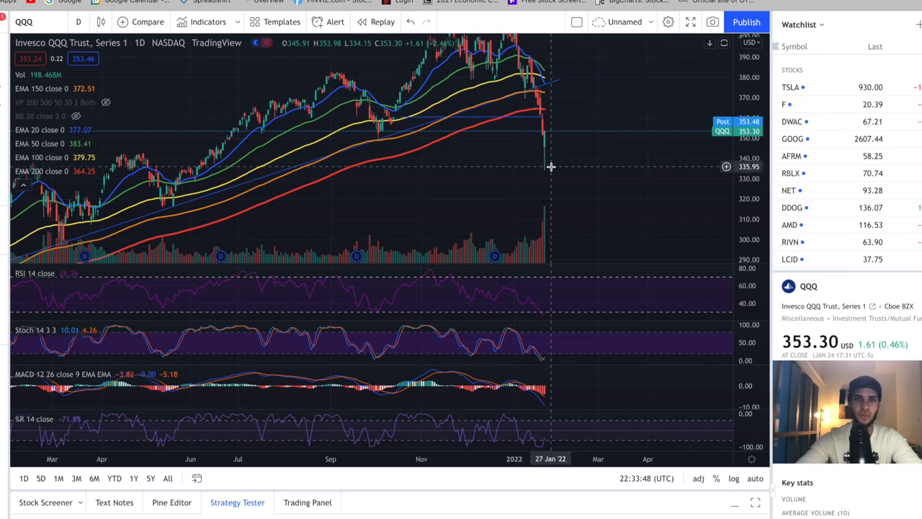
left_click_drag(551, 167, 582, 190)
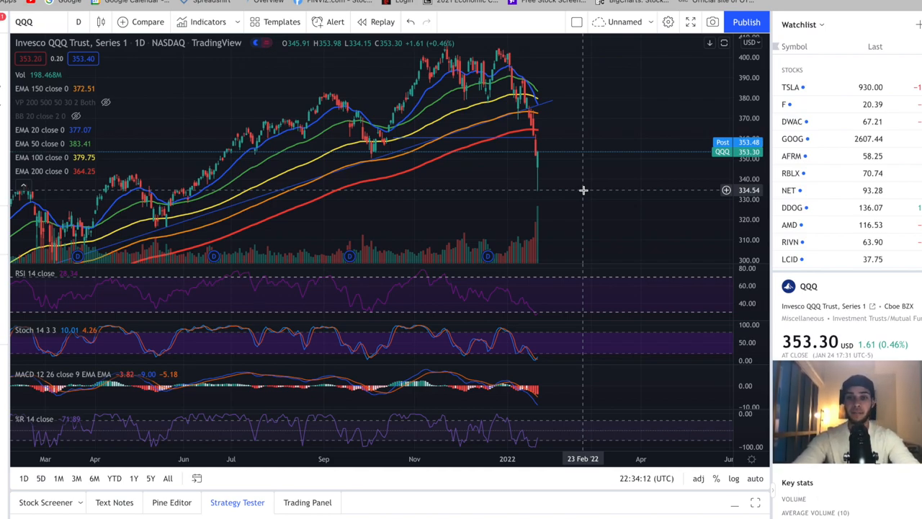
mouse_move(569, 188)
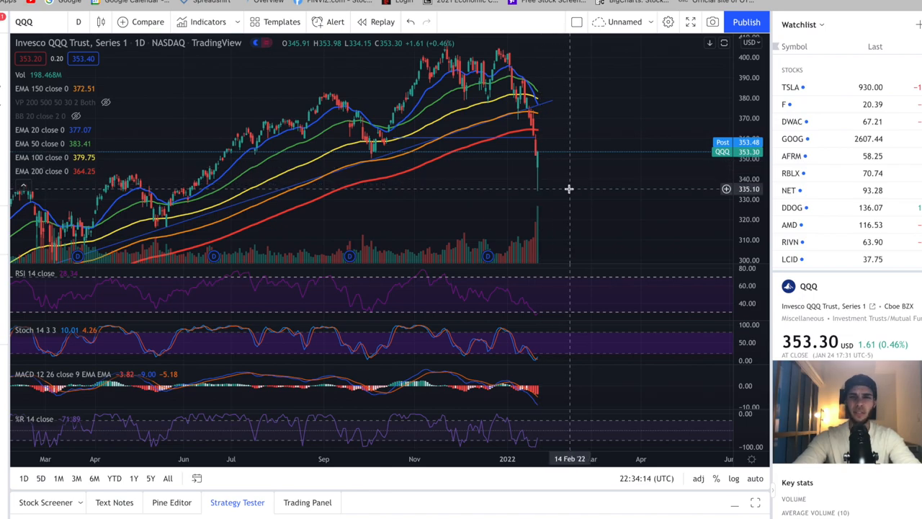
mouse_move(566, 175)
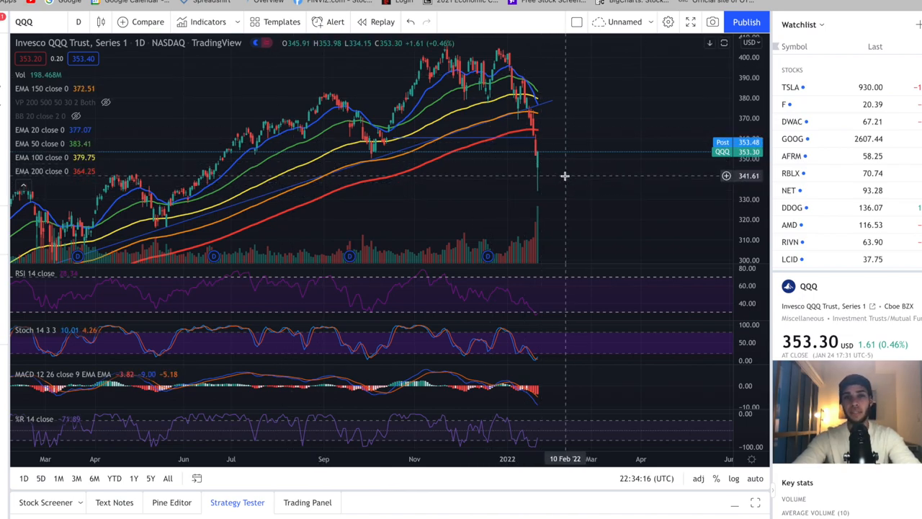
mouse_move(593, 200)
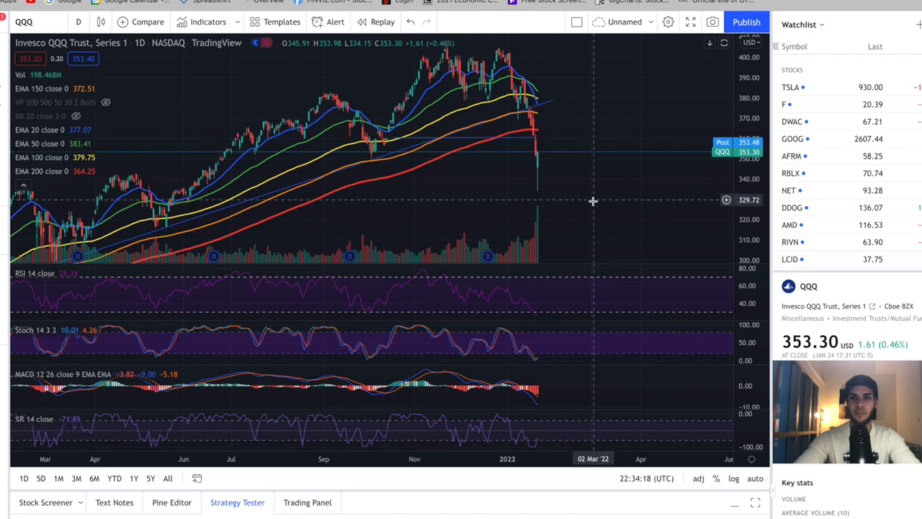
mouse_move(553, 172)
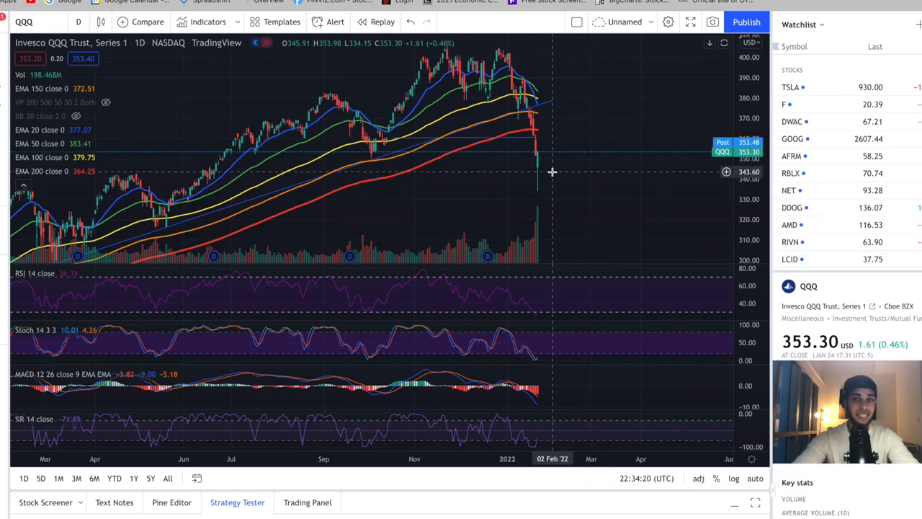
mouse_move(530, 151)
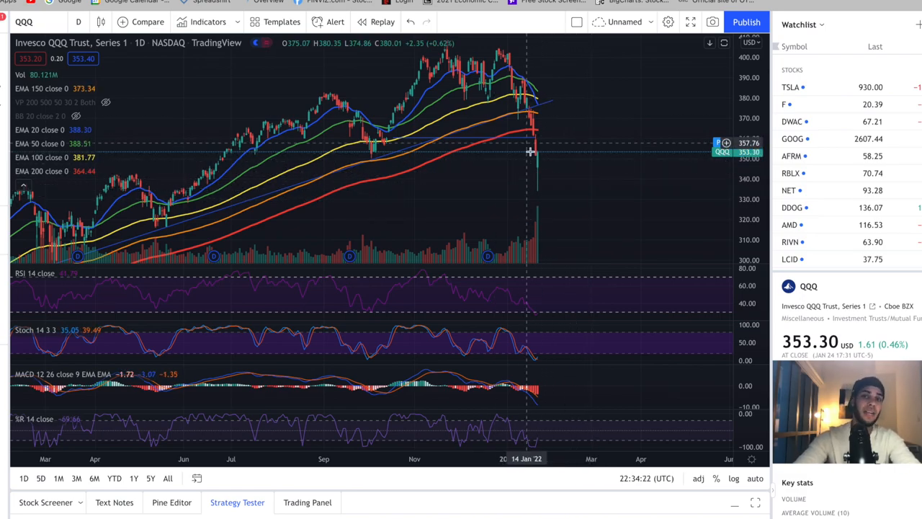
mouse_move(561, 126)
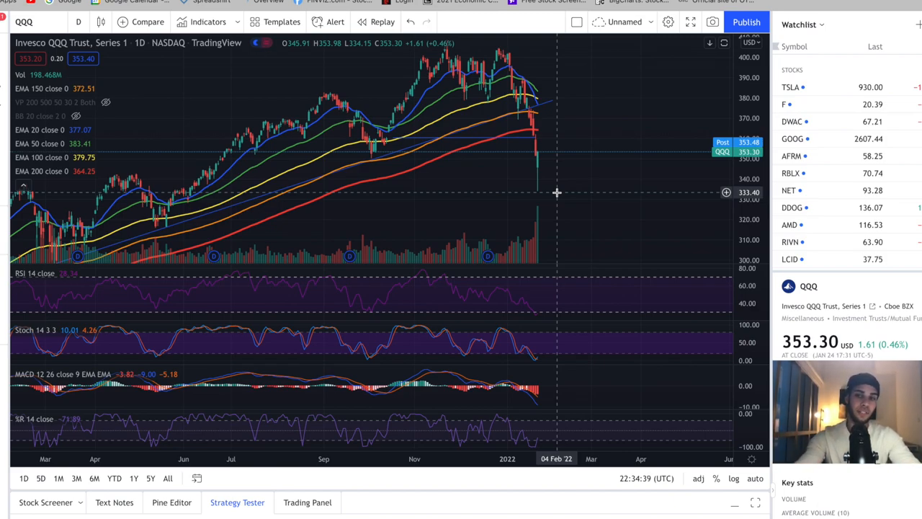
mouse_move(597, 232)
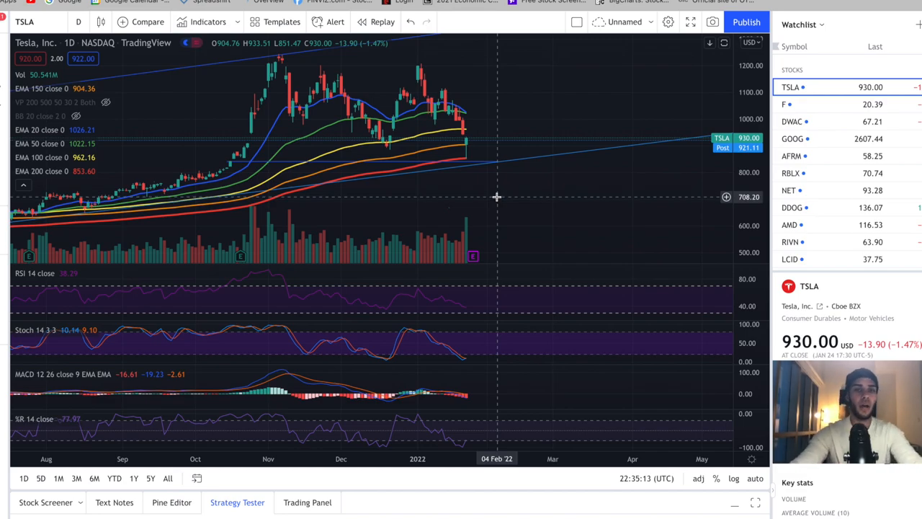
Pan the TSLA daily chart slightly to view January's drop toward the 100 EMA.
left_click_drag(496, 197, 521, 201)
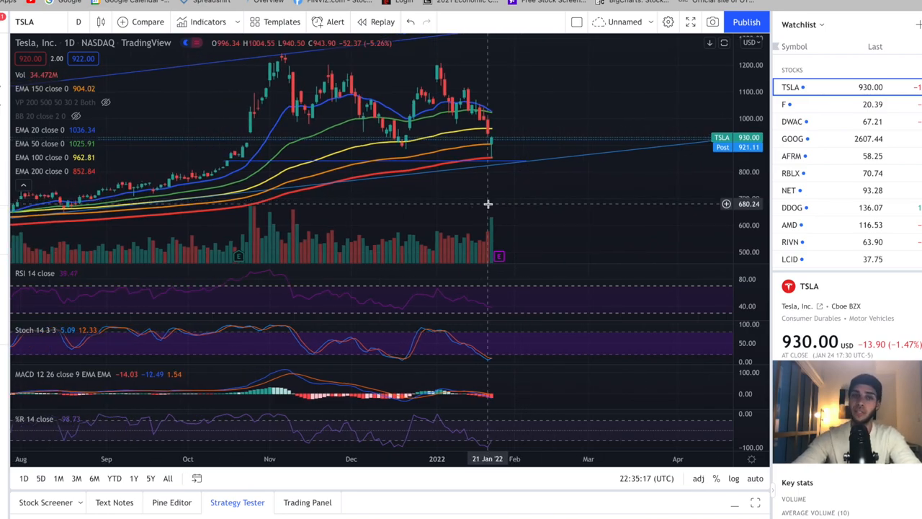
mouse_move(465, 174)
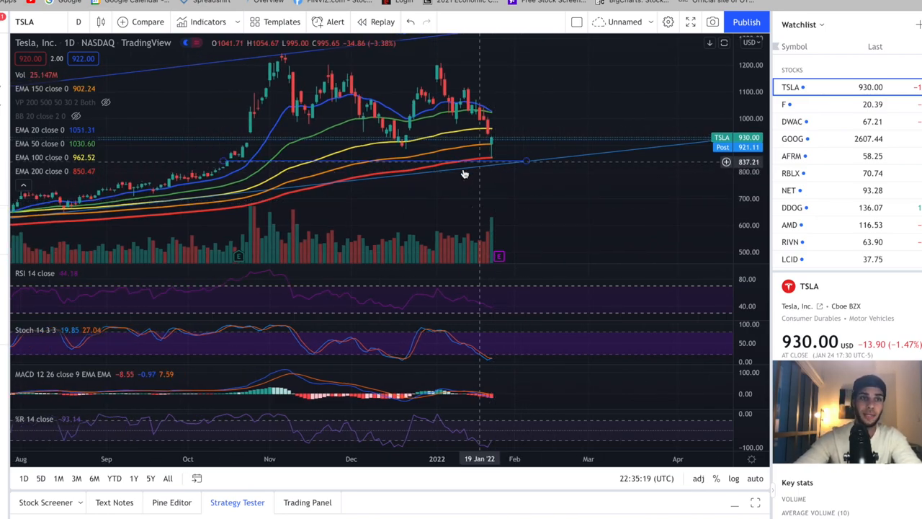
mouse_move(495, 146)
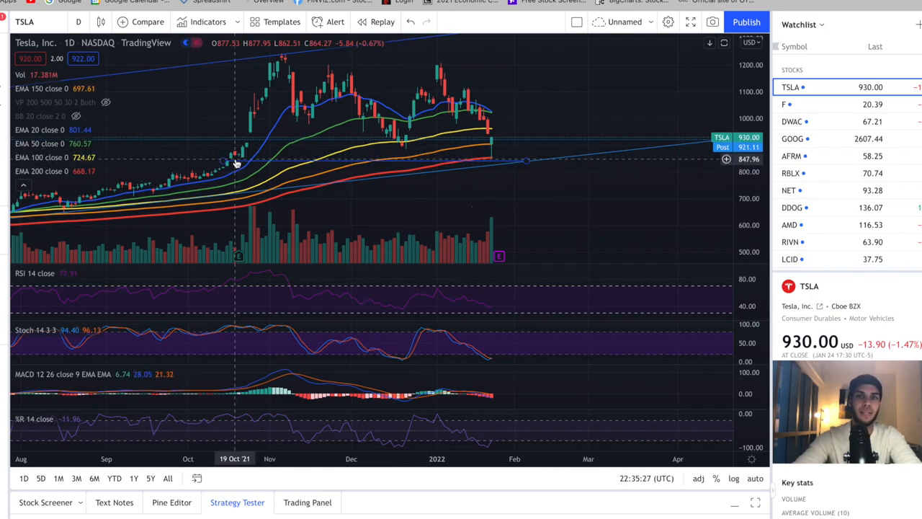
mouse_move(371, 149)
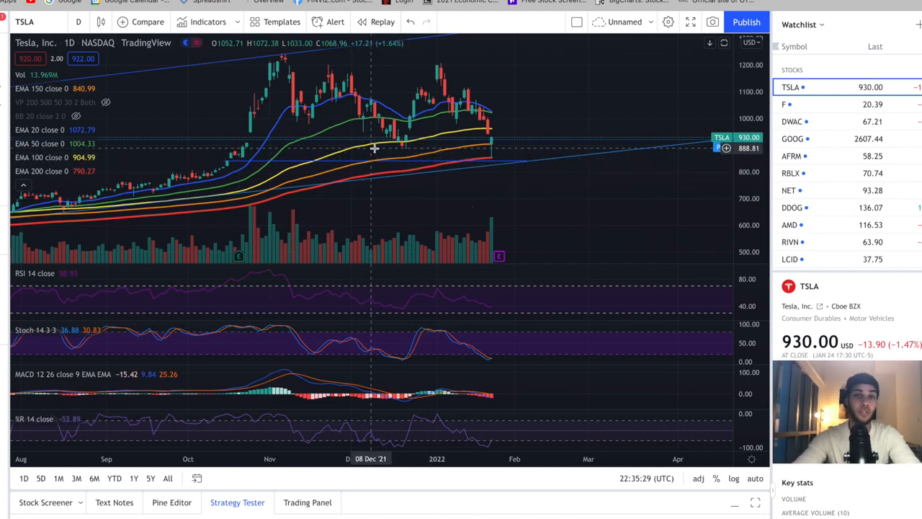
mouse_move(495, 165)
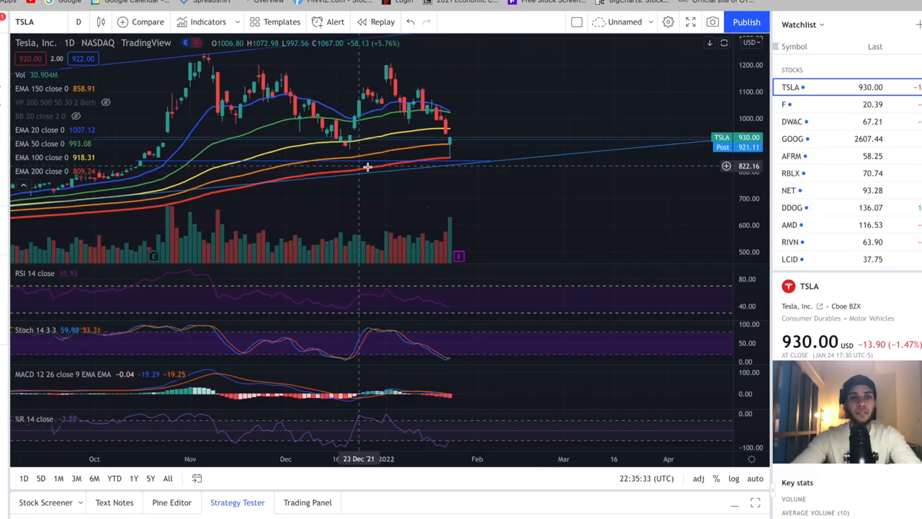
mouse_move(460, 162)
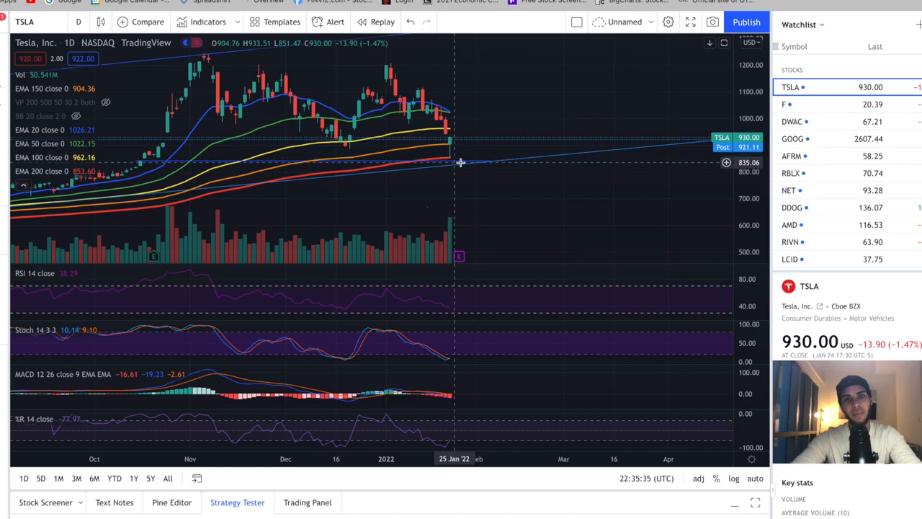
mouse_move(475, 158)
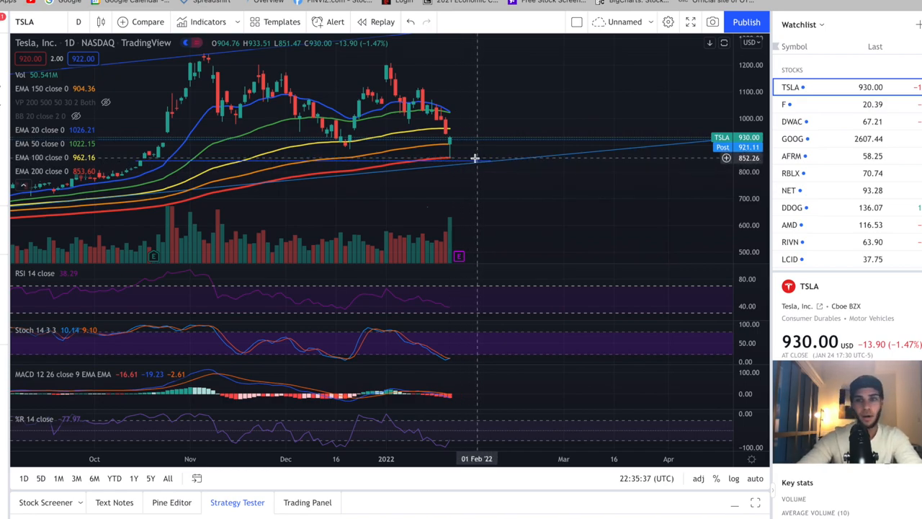
mouse_move(455, 163)
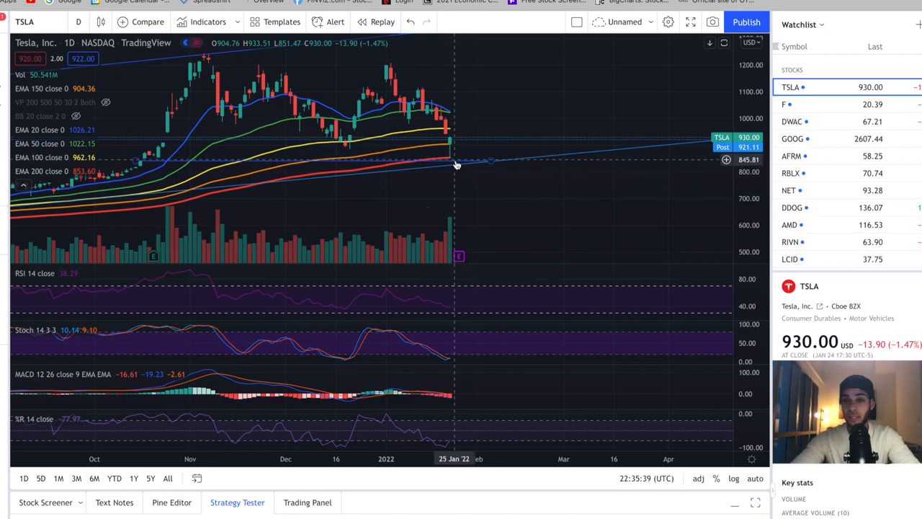
mouse_move(464, 161)
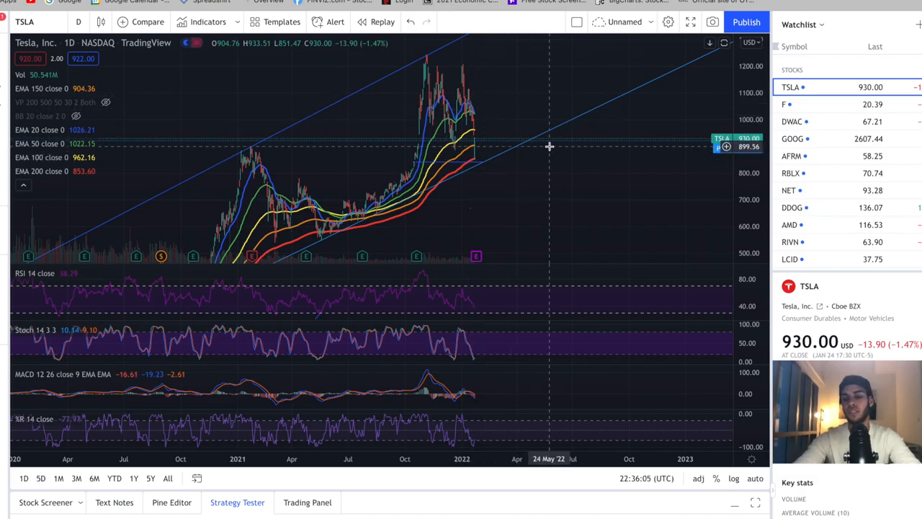
mouse_move(560, 160)
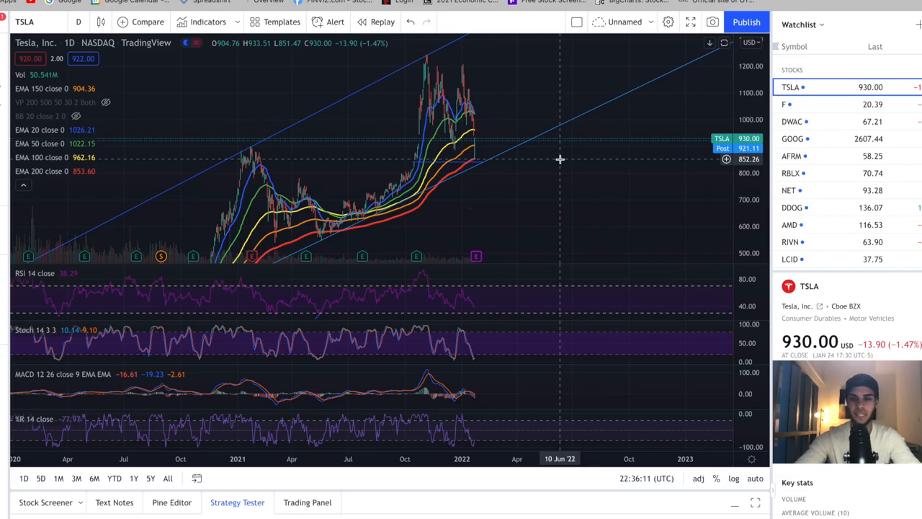
mouse_move(496, 144)
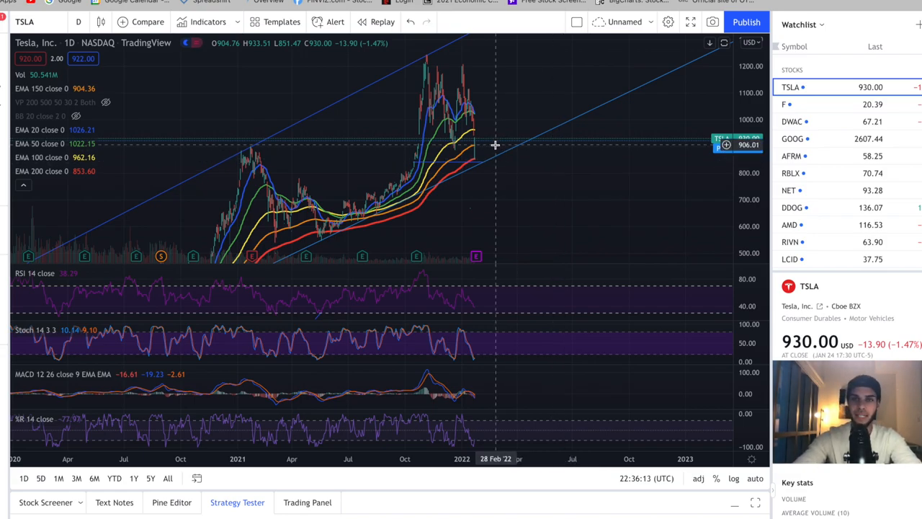
mouse_move(511, 169)
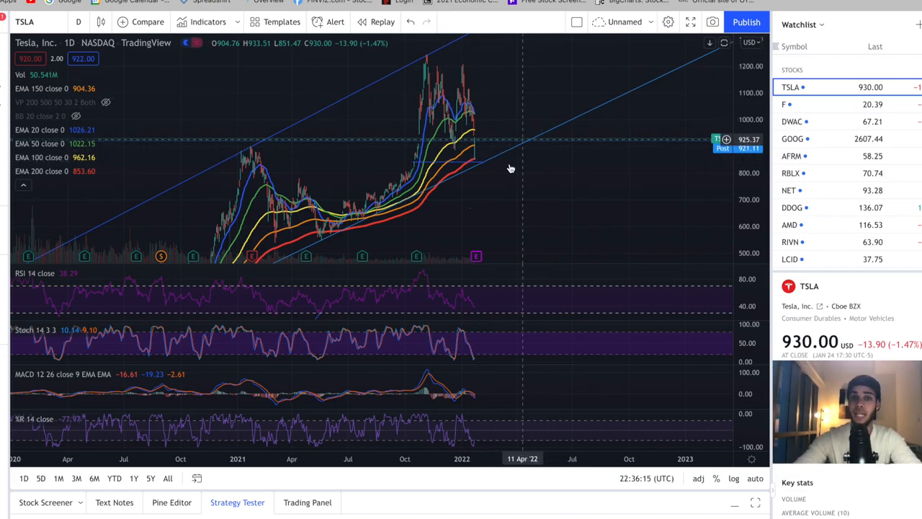
mouse_move(509, 162)
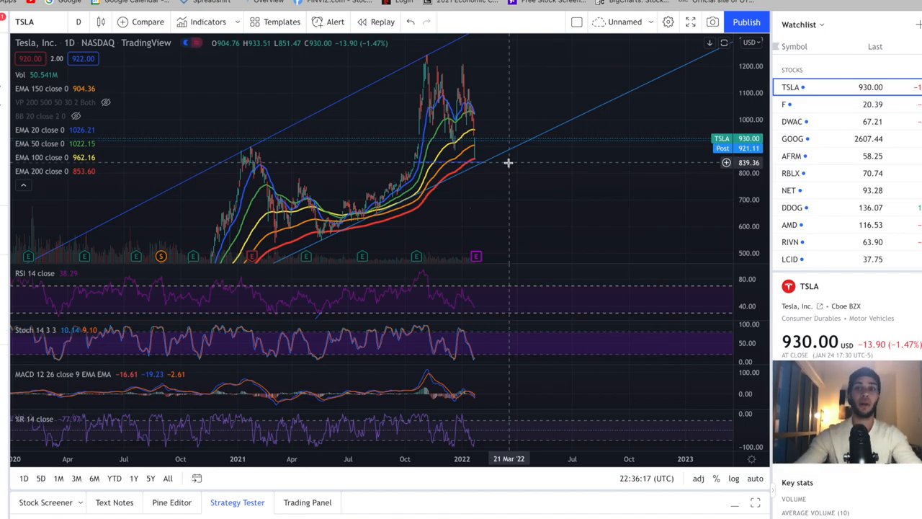
Move from Tesla's multi-year channel view to Affirm's daily chart.
left_click(791, 155)
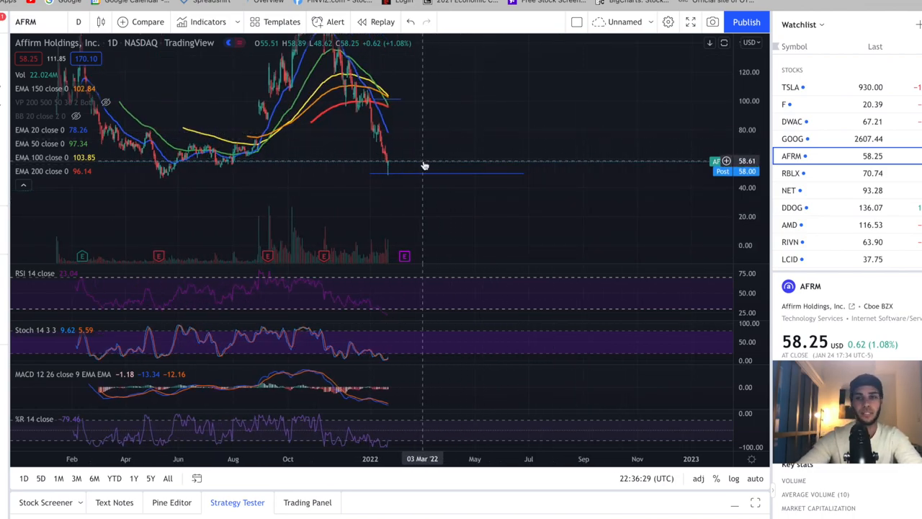
mouse_move(400, 179)
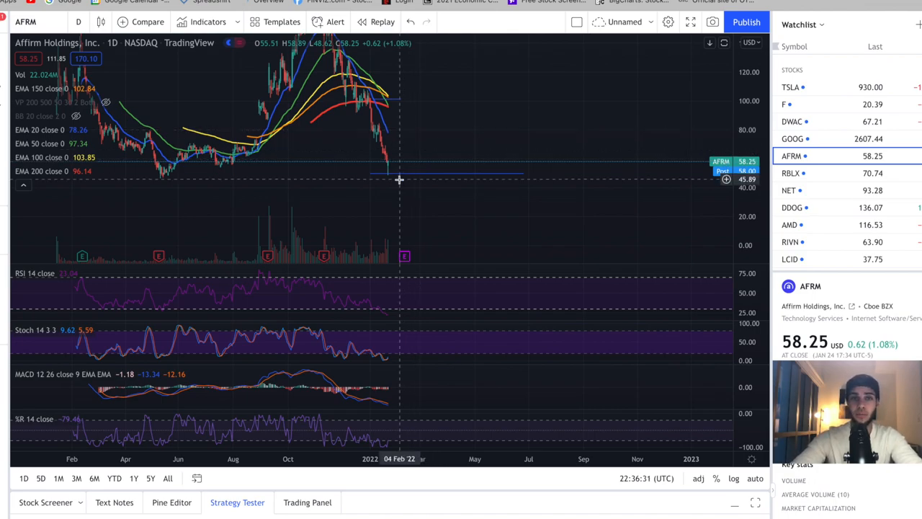
mouse_move(412, 171)
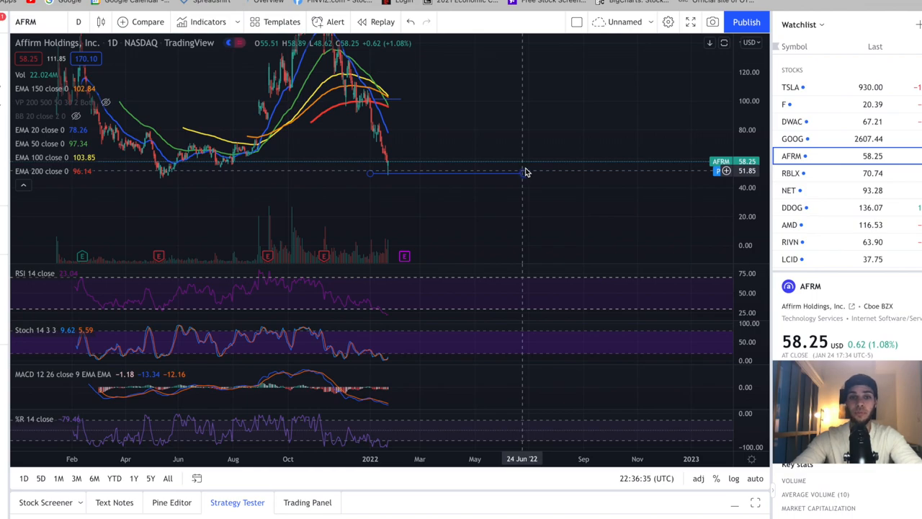
mouse_move(393, 171)
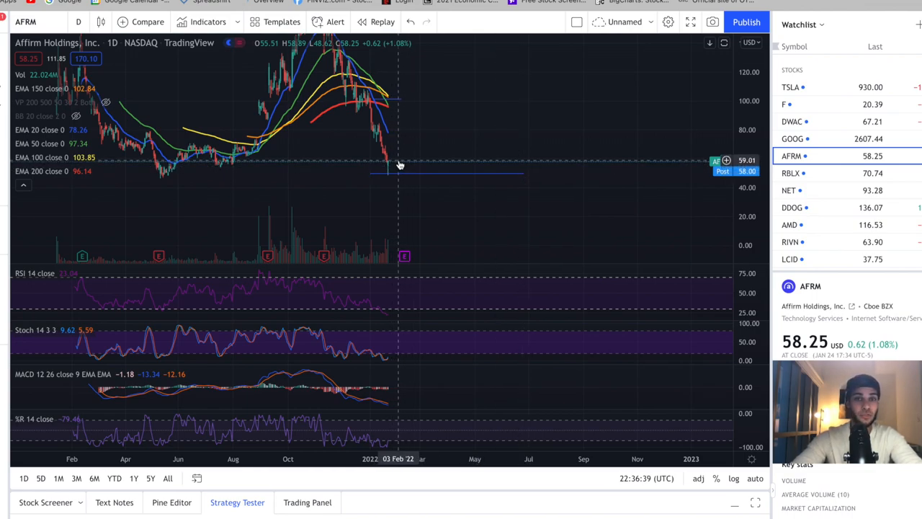
mouse_move(538, 174)
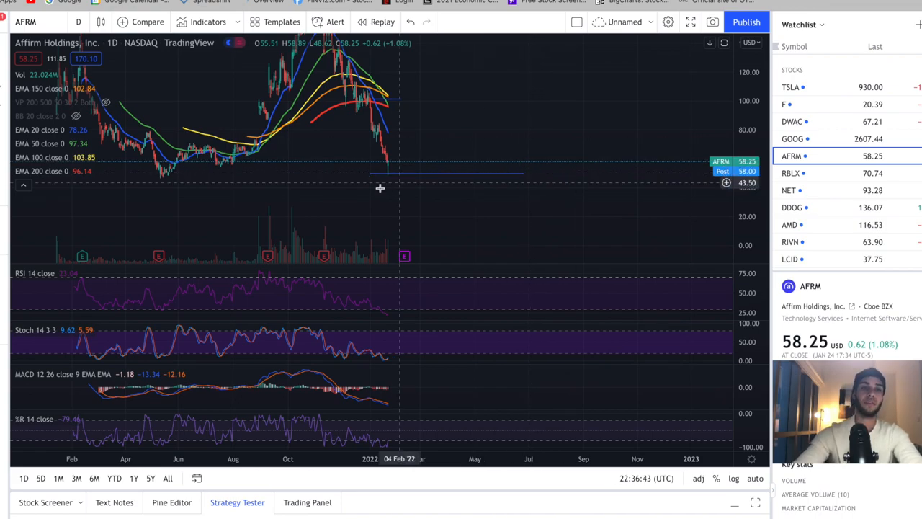
mouse_move(285, 192)
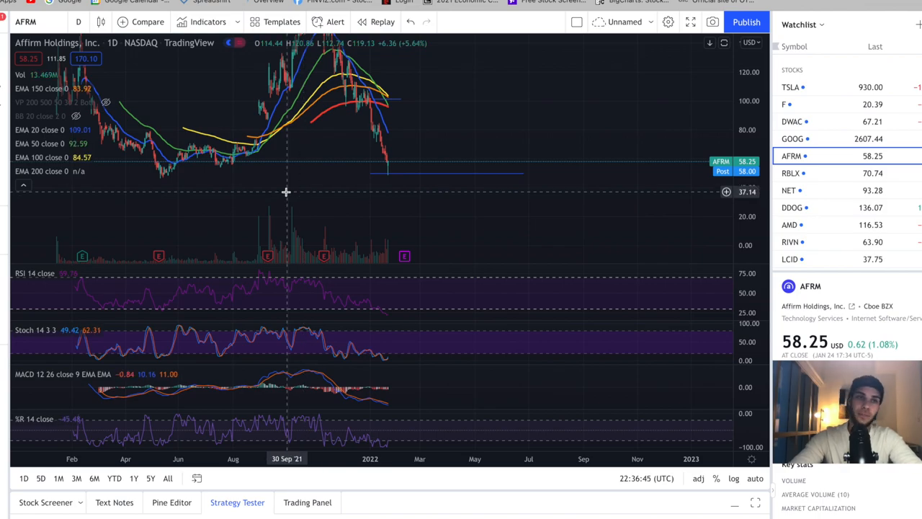
mouse_move(487, 178)
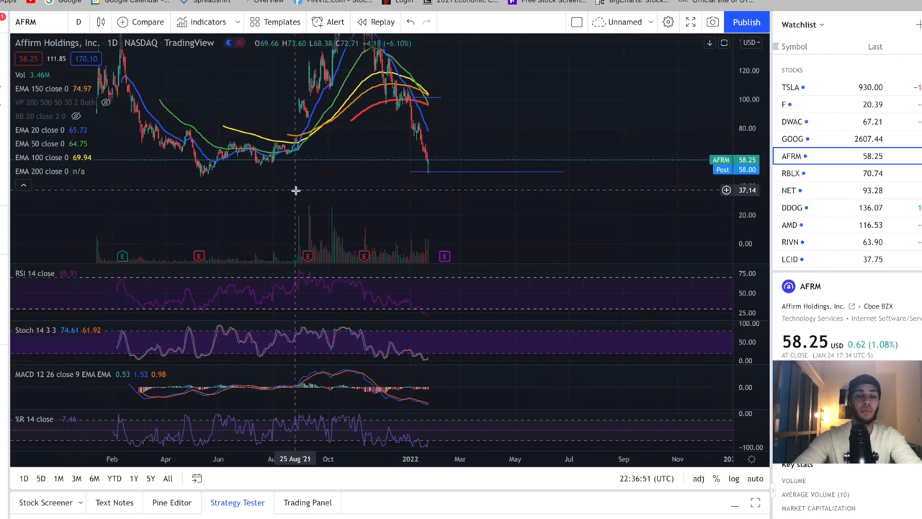
mouse_move(380, 193)
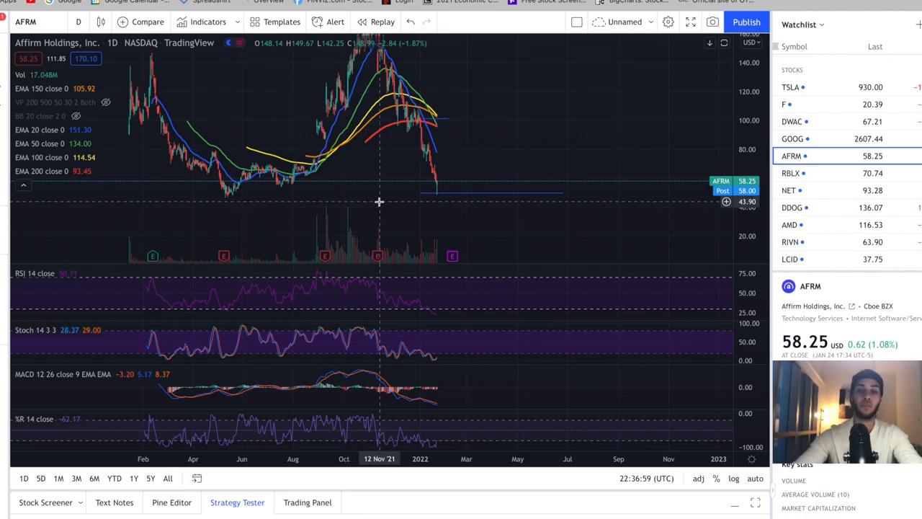
mouse_move(417, 195)
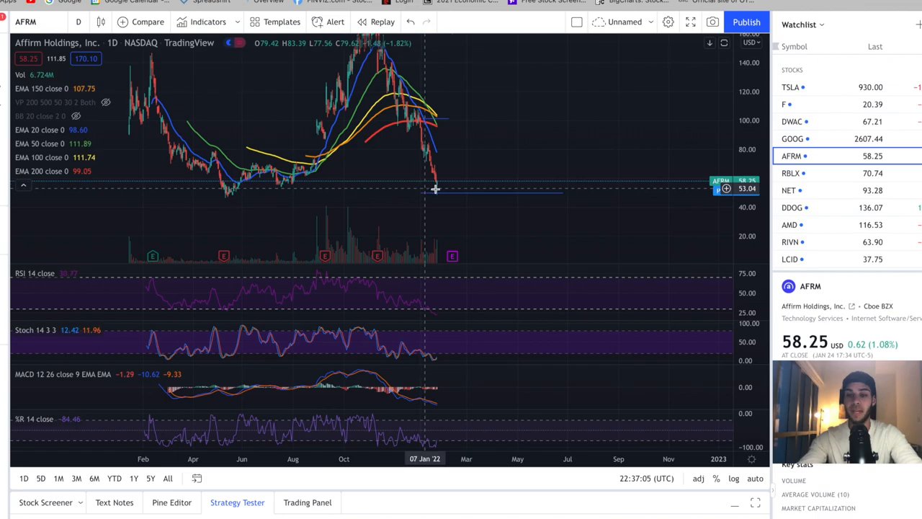
mouse_move(517, 178)
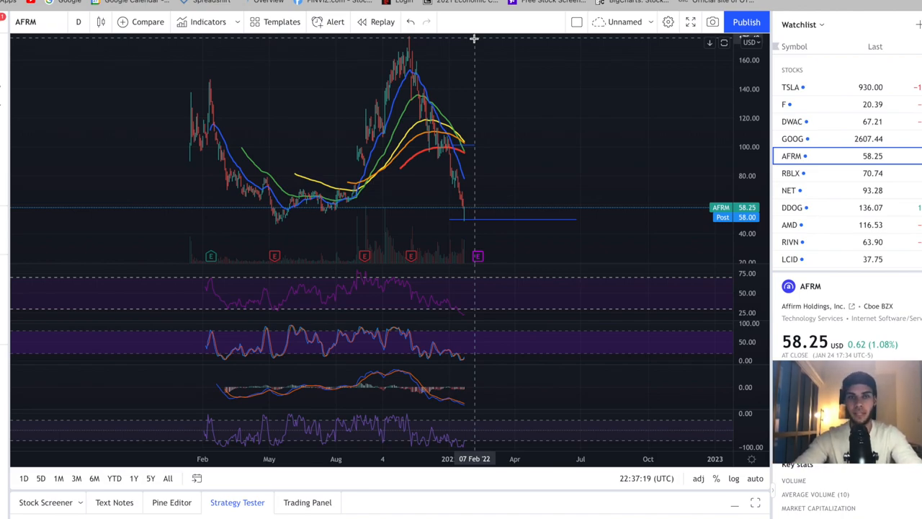
Measure AFRM's fall from the November 2021 high to the recent low, about 69% over 63 bars.
left_click_drag(474, 38, 502, 121)
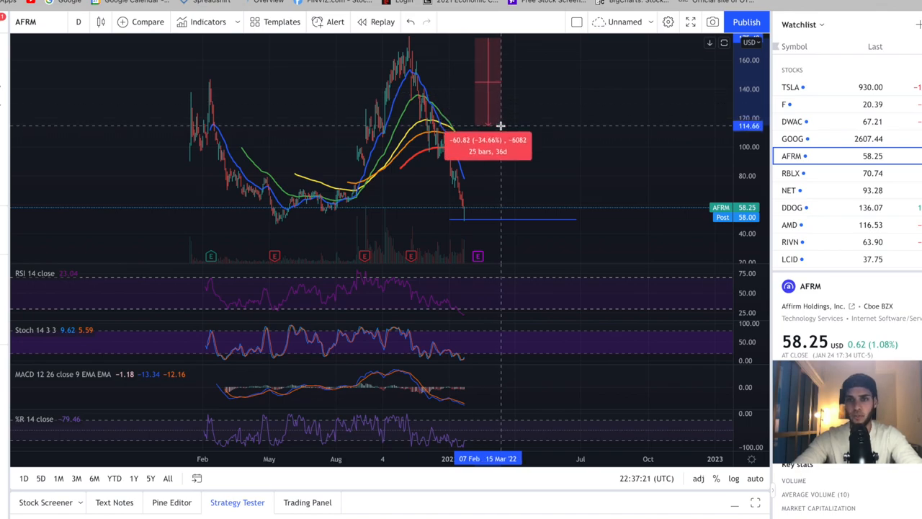
left_click_drag(500, 126, 540, 212)
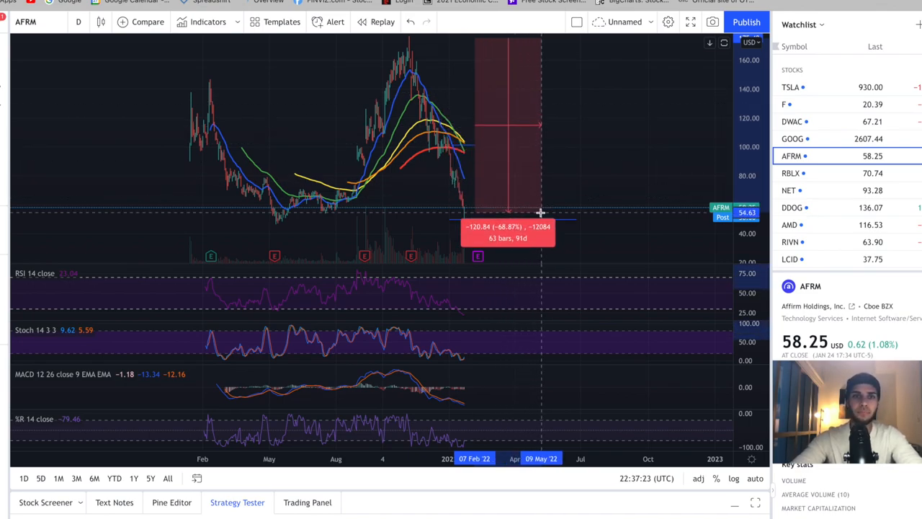
left_click_drag(540, 212, 545, 219)
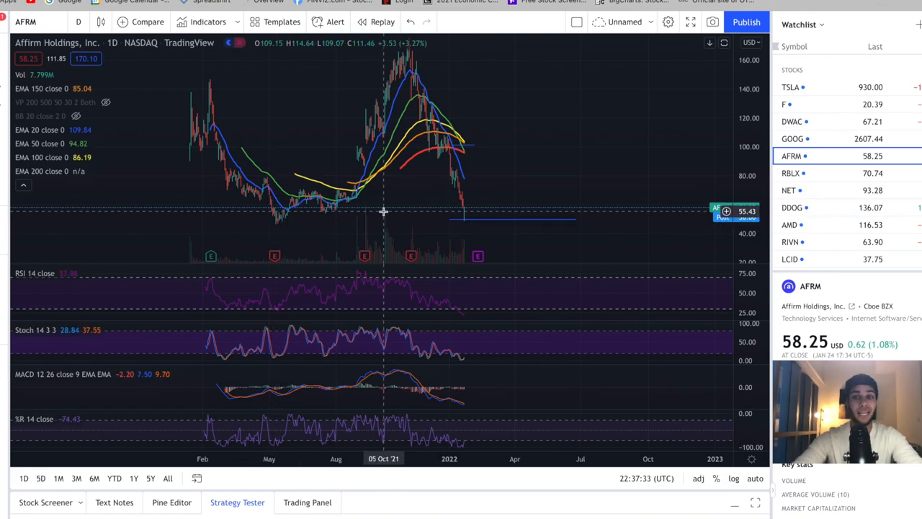
mouse_move(523, 214)
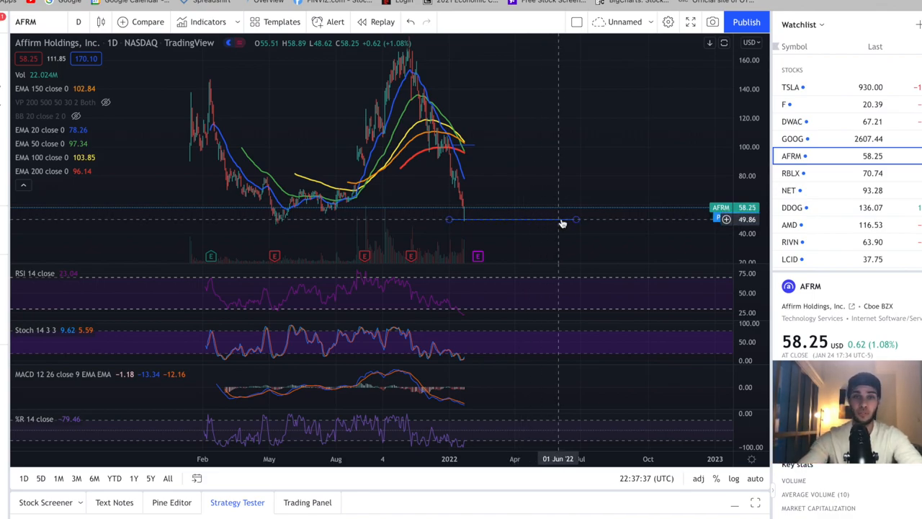
mouse_move(441, 211)
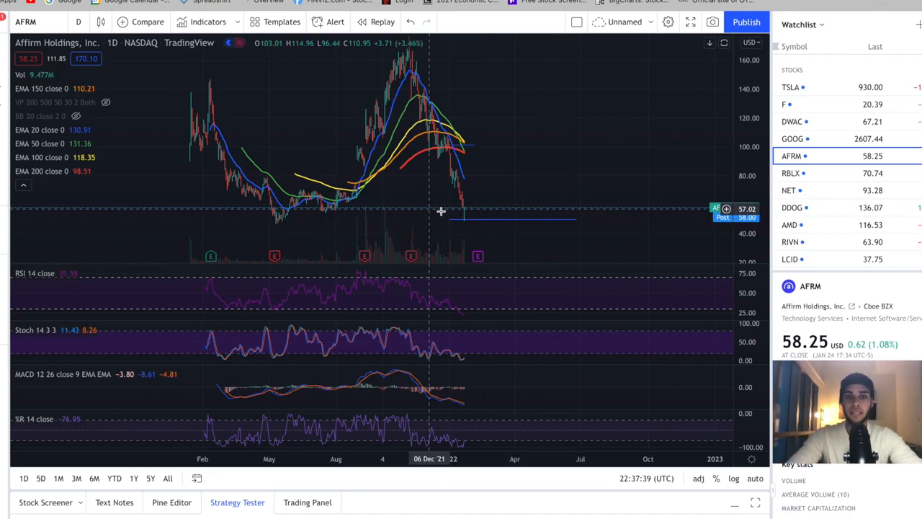
mouse_move(464, 213)
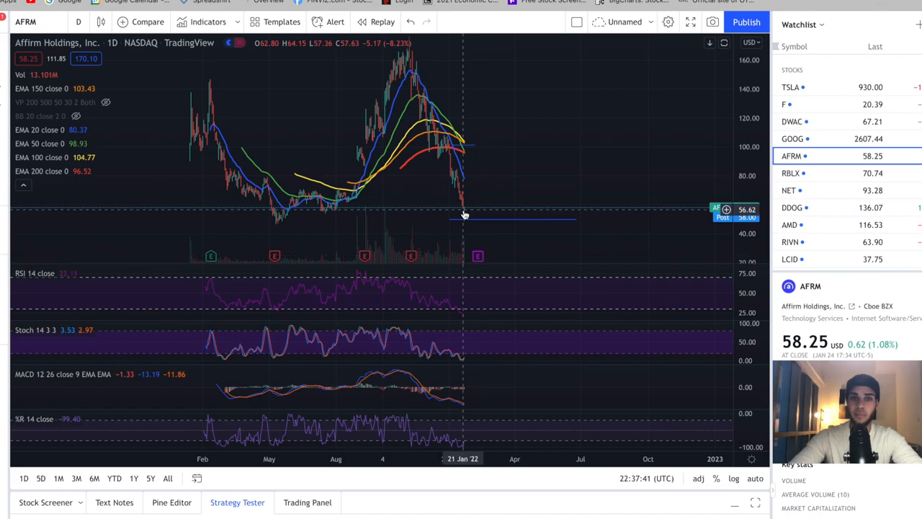
mouse_move(498, 181)
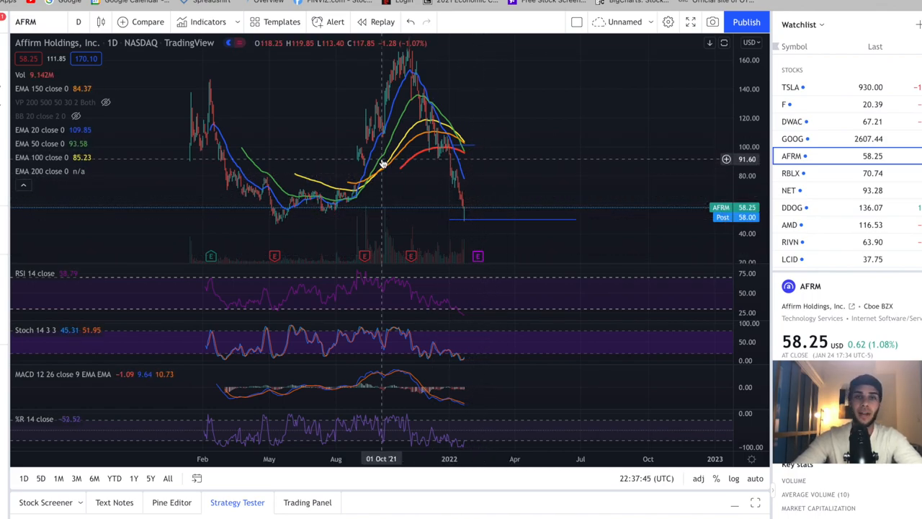
mouse_move(493, 221)
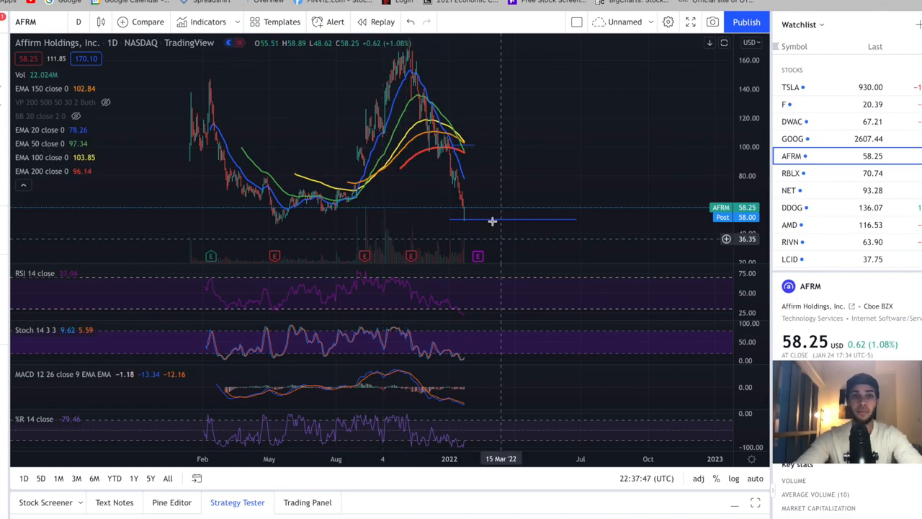
mouse_move(470, 327)
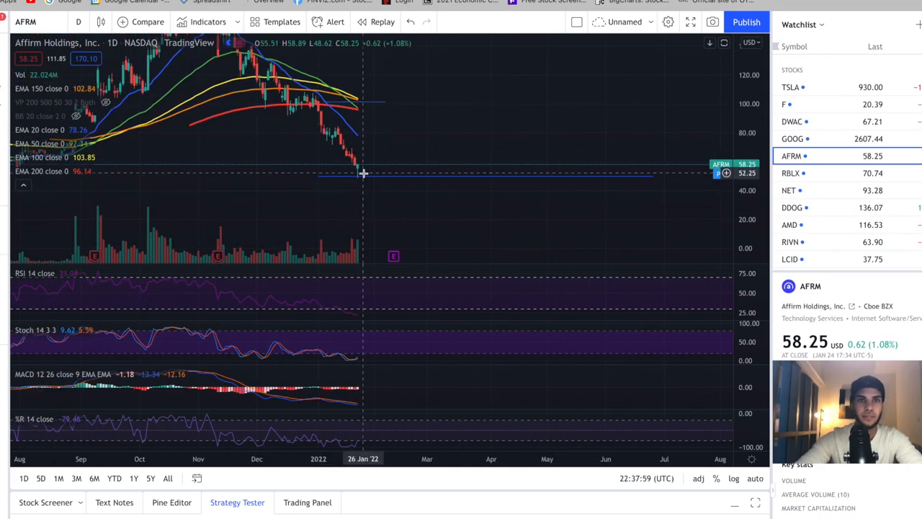
mouse_move(351, 344)
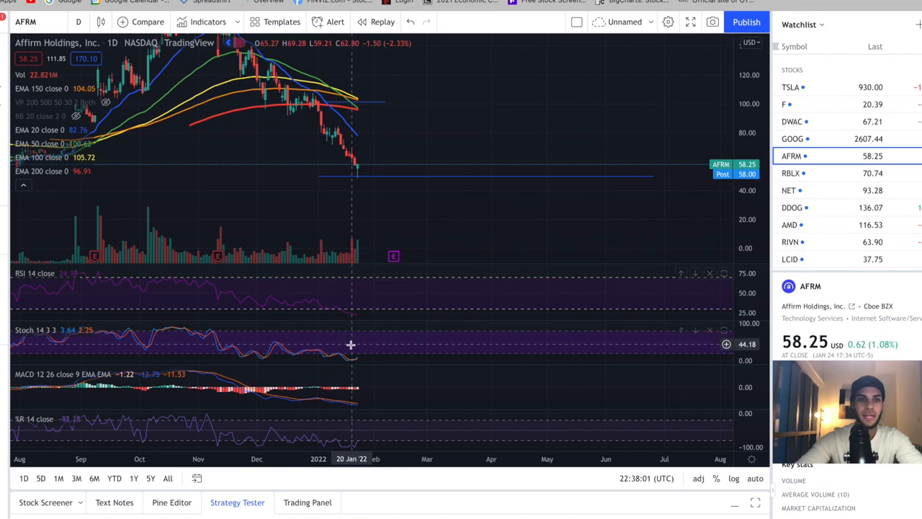
mouse_move(360, 340)
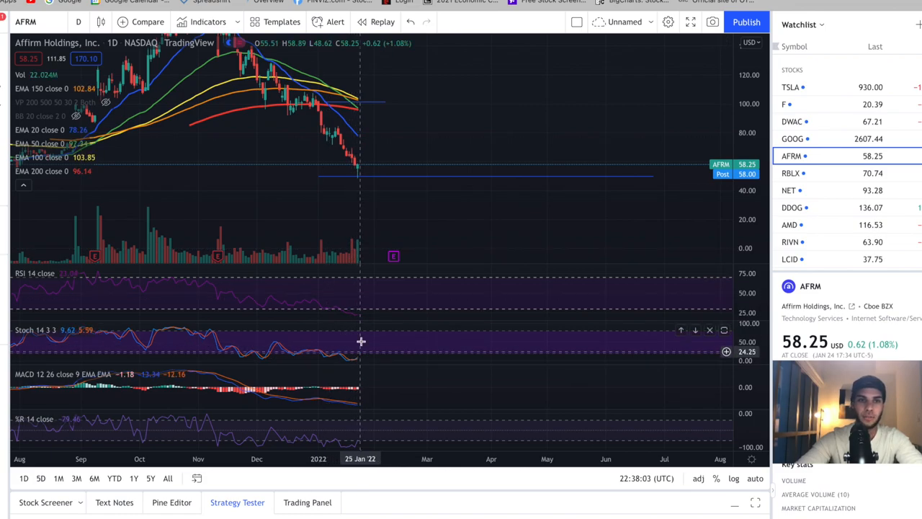
mouse_move(343, 314)
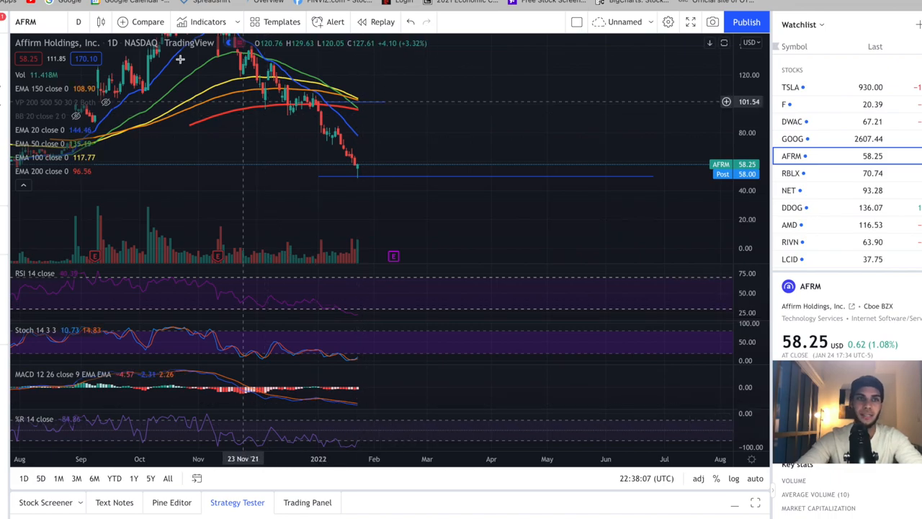
Change the AFRM chart interval from 1D to 4-hour candles.
left_click(78, 22)
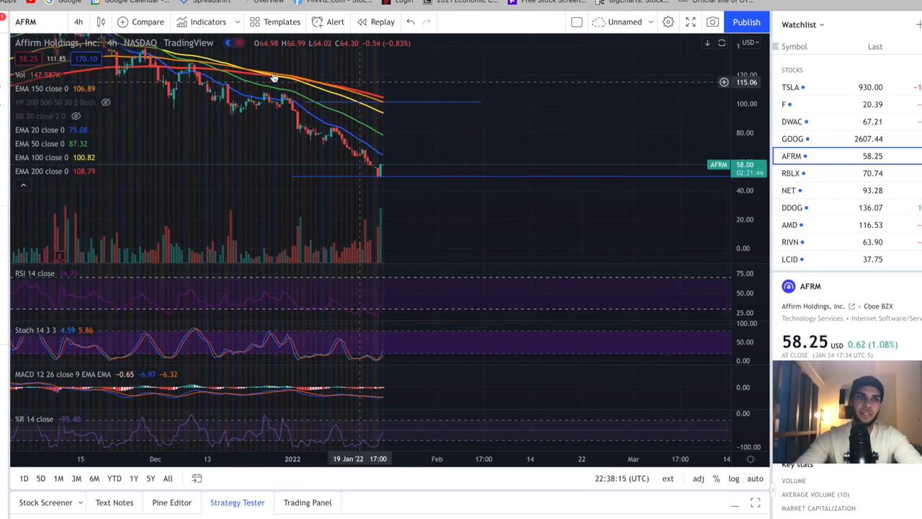
left_click(78, 22)
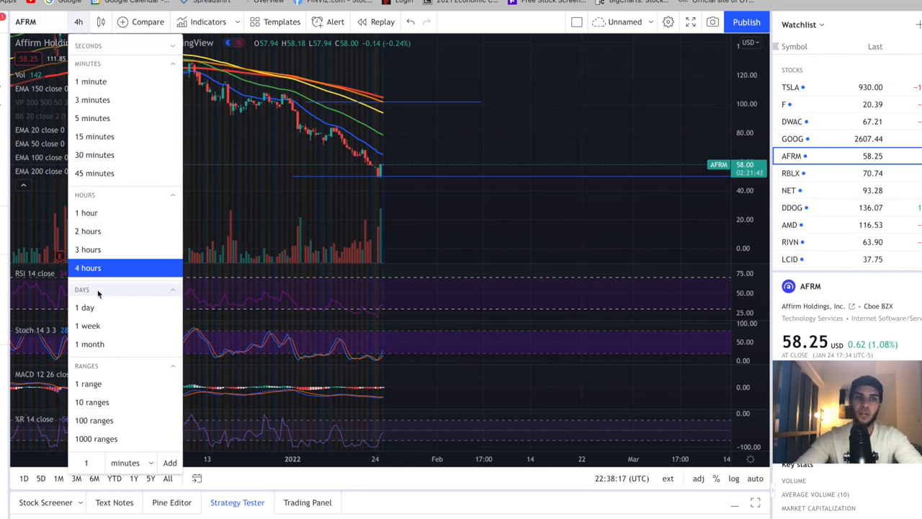
left_click(84, 307)
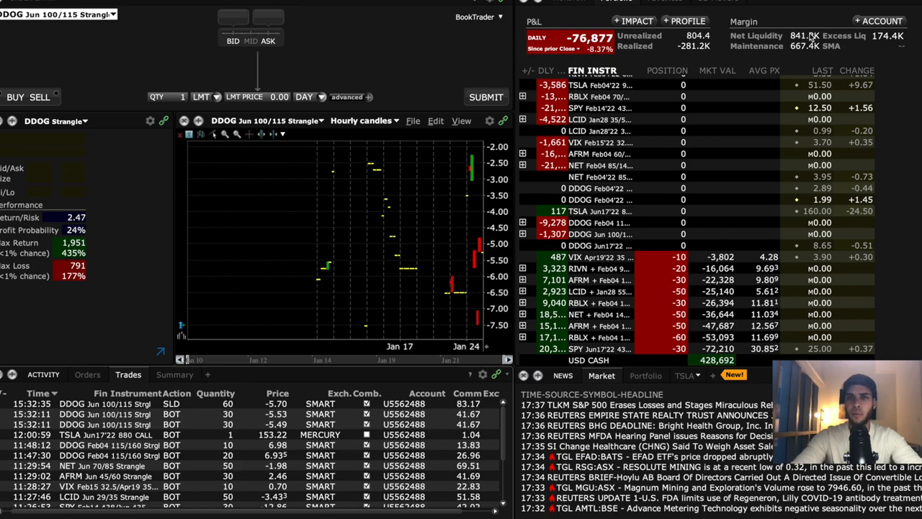
mouse_move(805, 45)
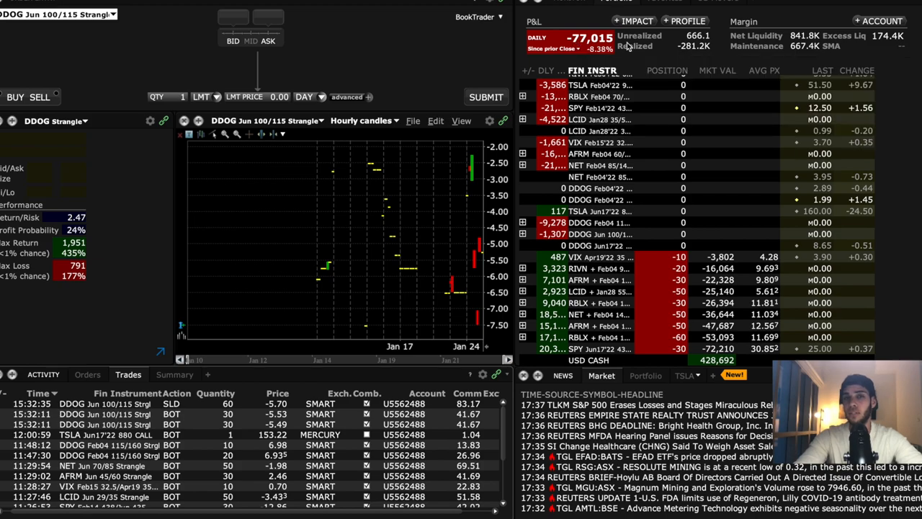
mouse_move(569, 44)
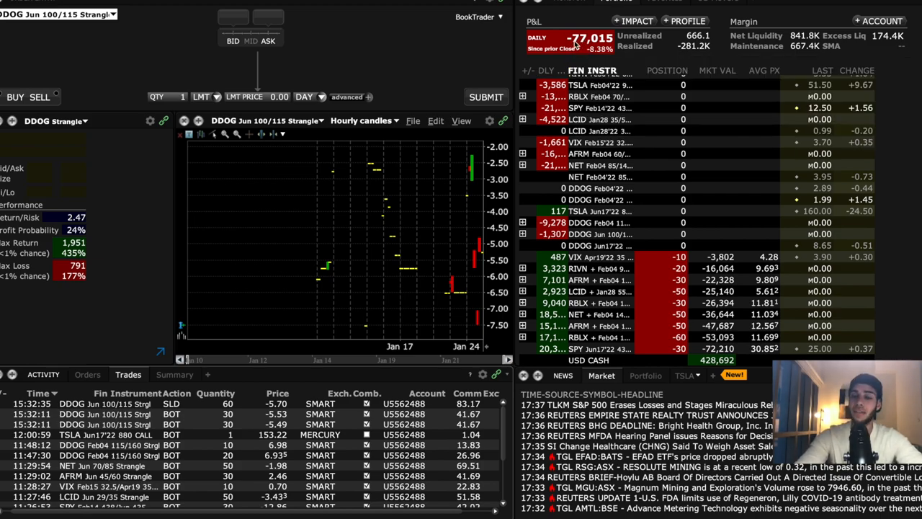
mouse_move(598, 97)
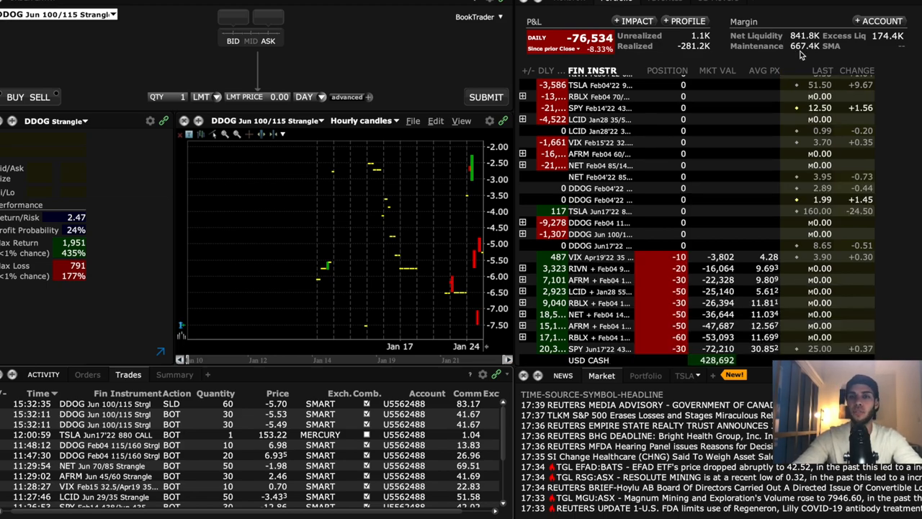
mouse_move(697, 101)
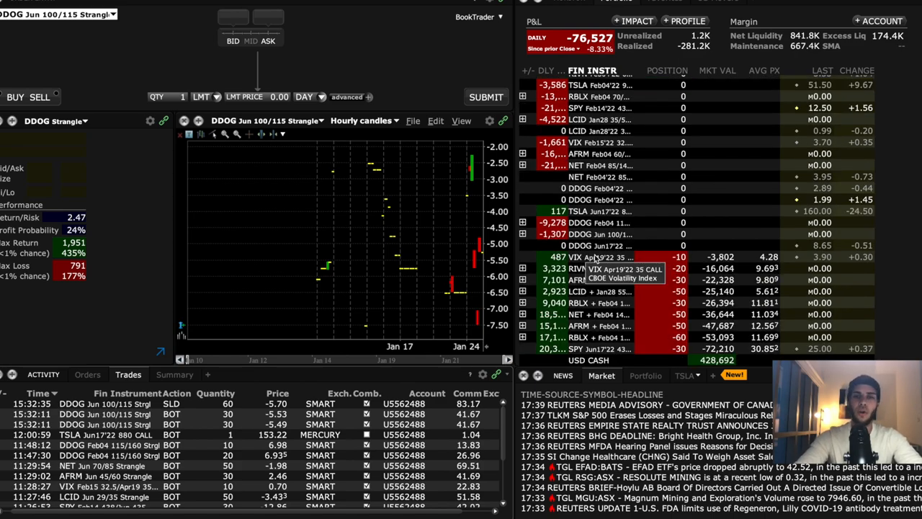
mouse_move(596, 259)
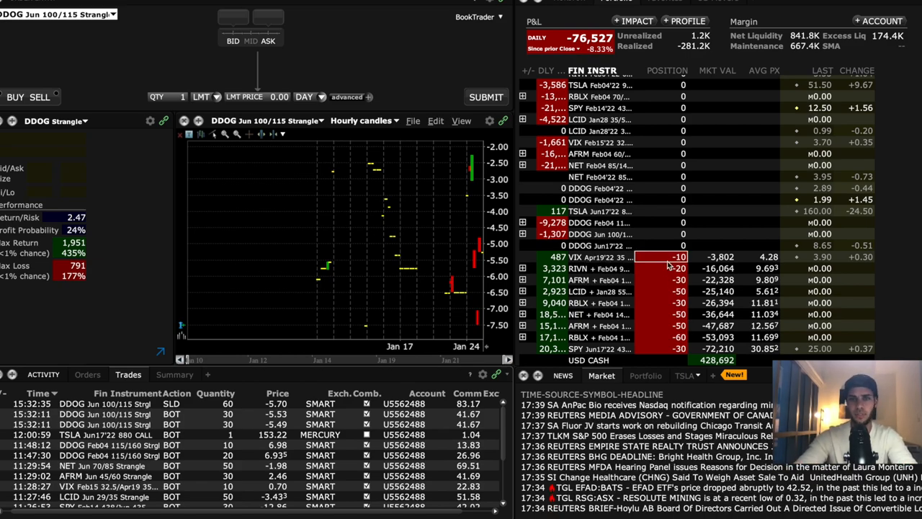
mouse_move(720, 257)
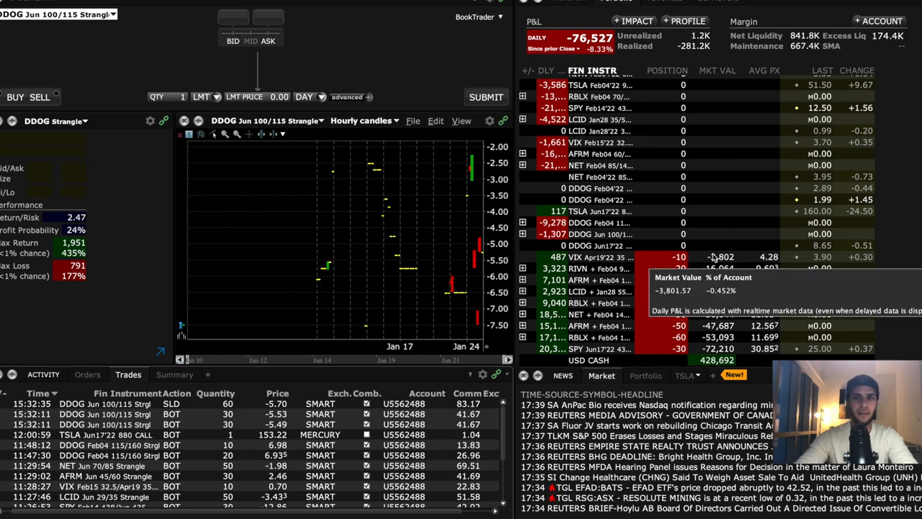
mouse_move(591, 268)
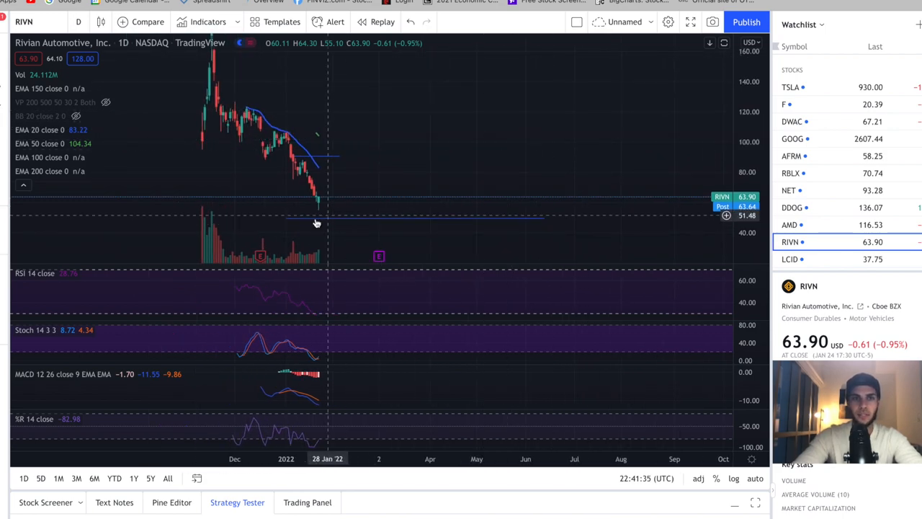
mouse_move(443, 217)
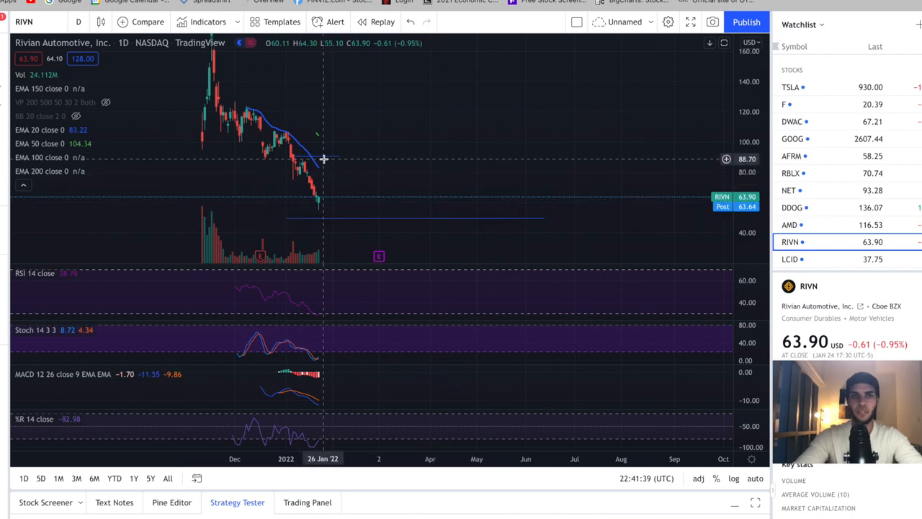
mouse_move(328, 159)
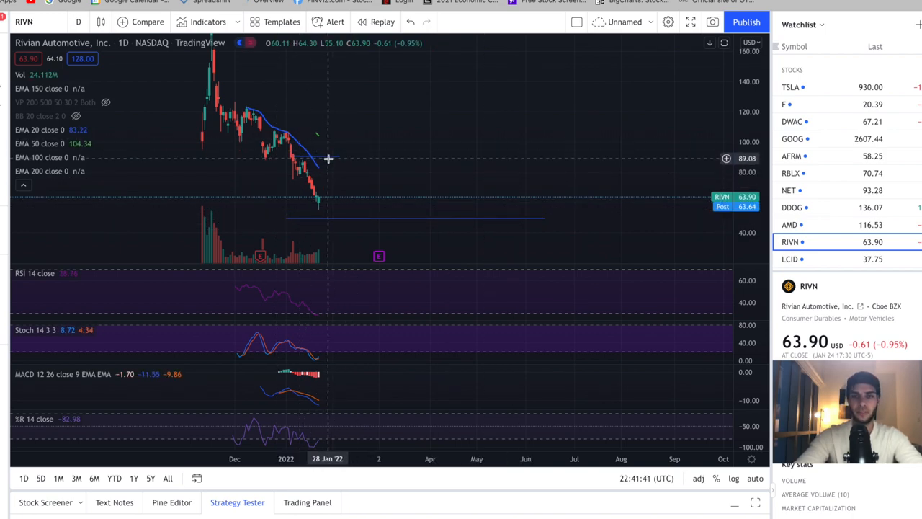
mouse_move(338, 160)
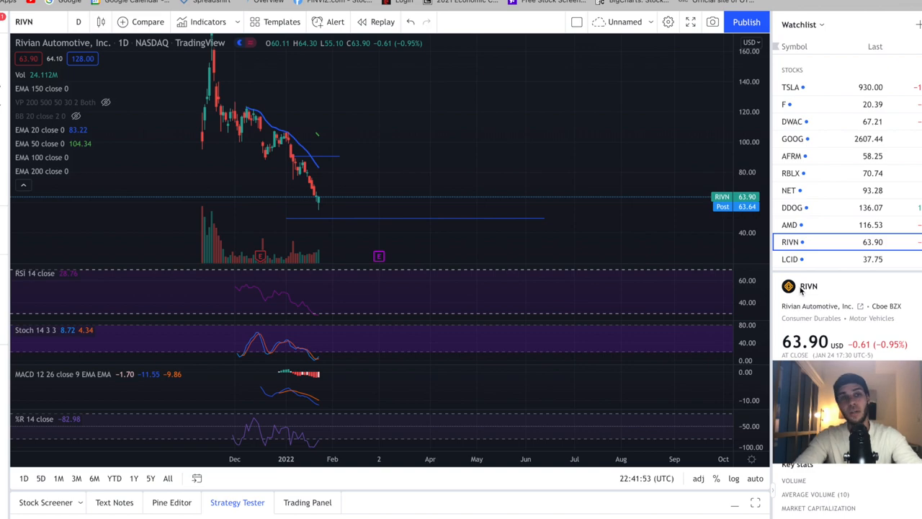
mouse_move(311, 207)
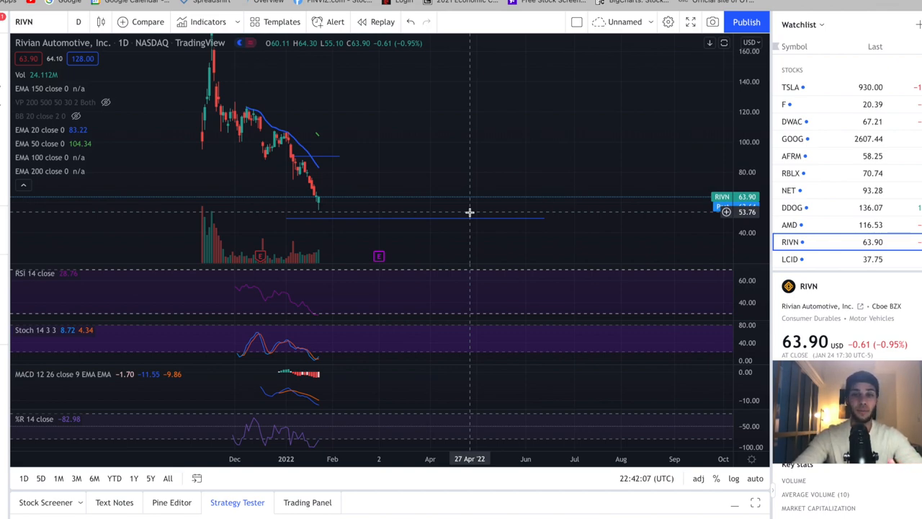
mouse_move(402, 202)
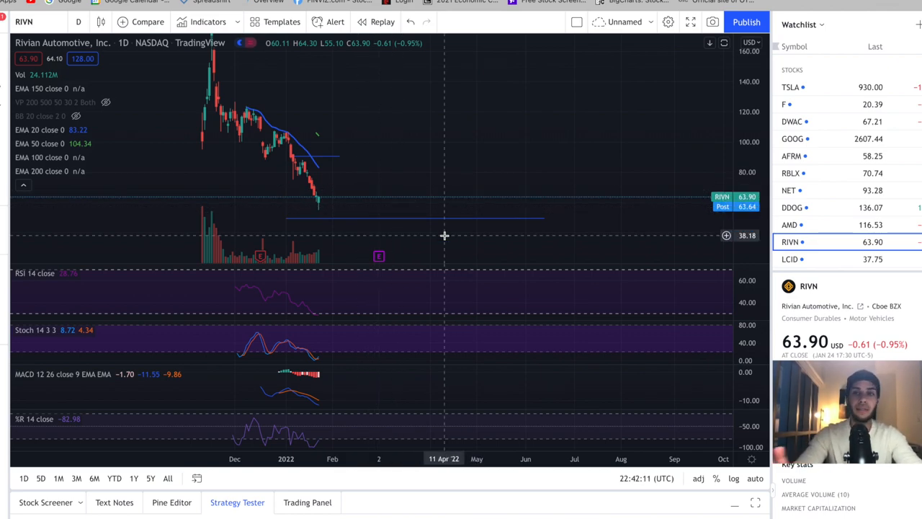
mouse_move(434, 229)
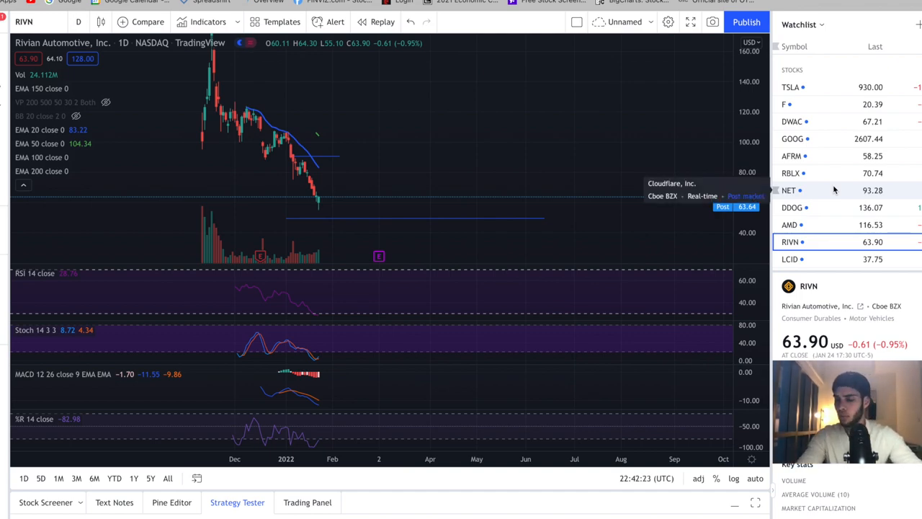
mouse_move(572, 194)
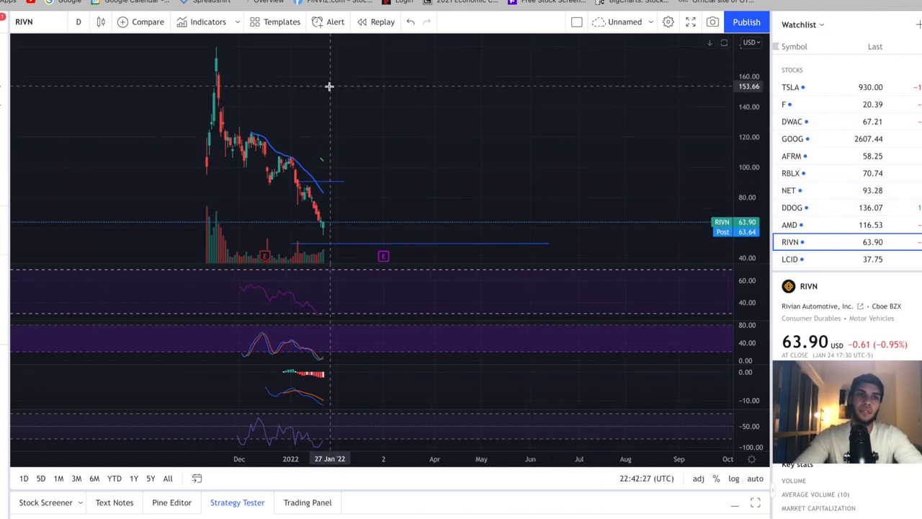
left_click_drag(330, 86, 362, 209)
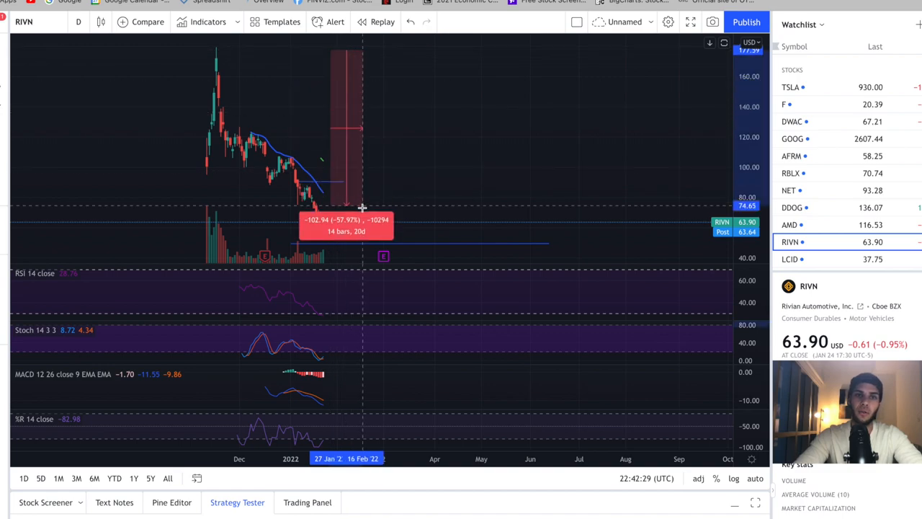
left_click_drag(362, 209, 375, 235)
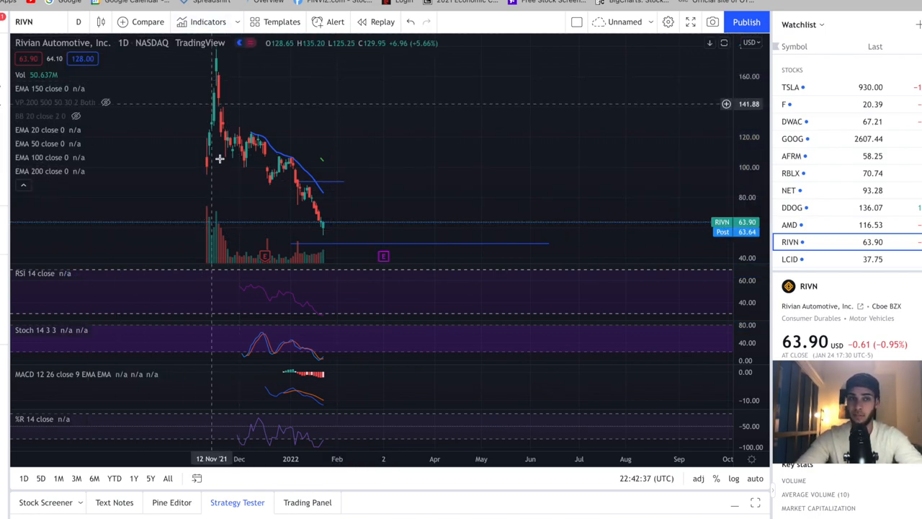
mouse_move(329, 200)
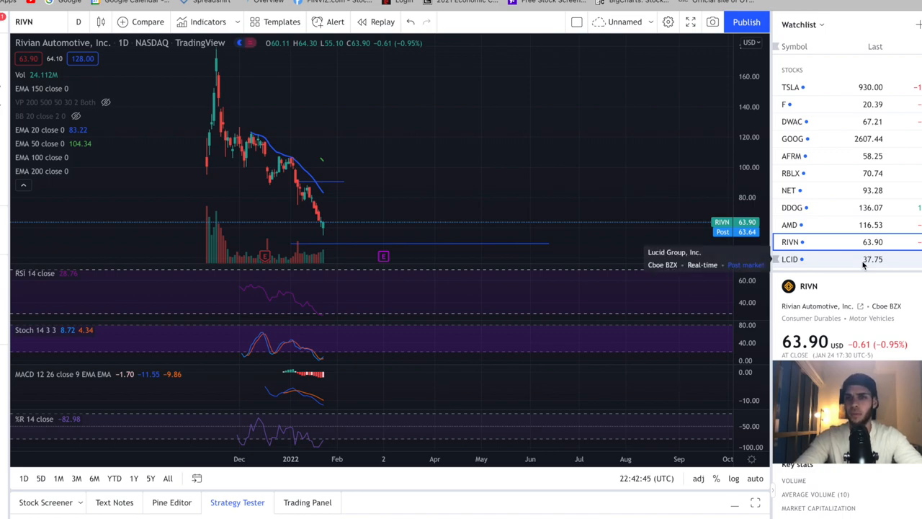
mouse_move(538, 218)
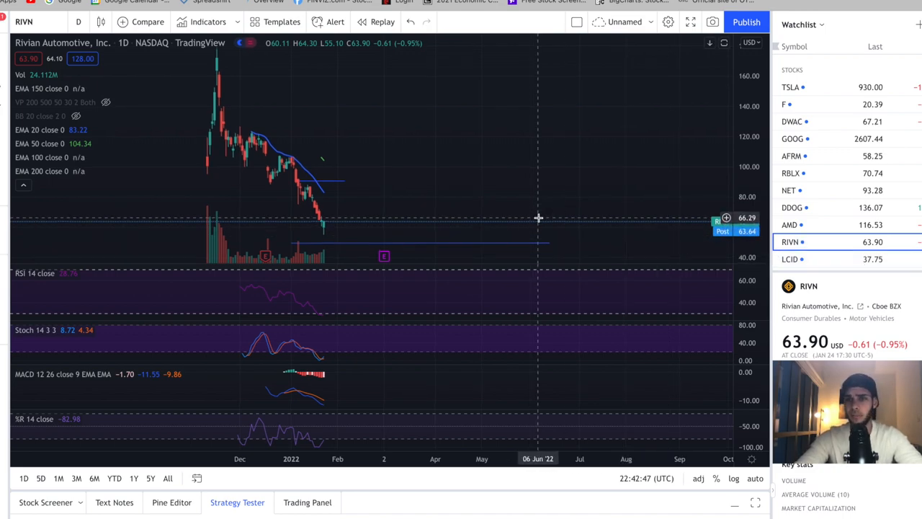
mouse_move(211, 154)
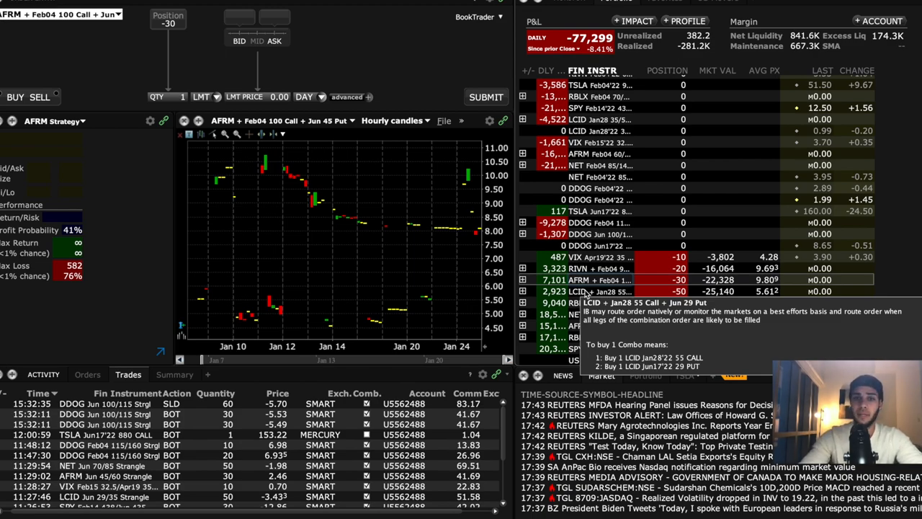
mouse_move(587, 294)
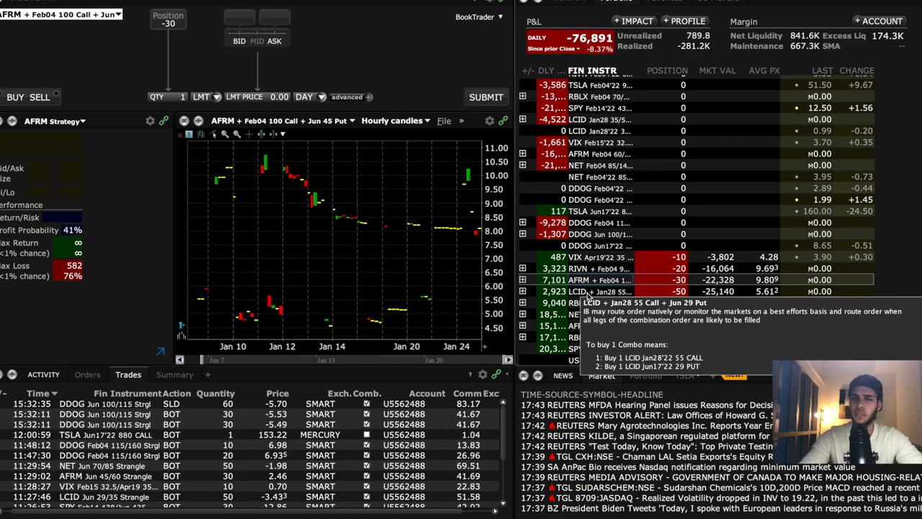
mouse_move(591, 296)
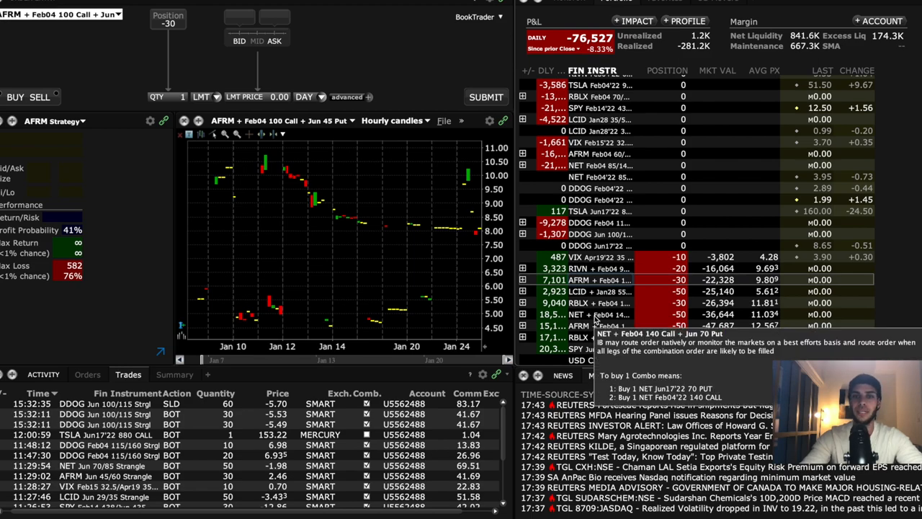
mouse_move(594, 320)
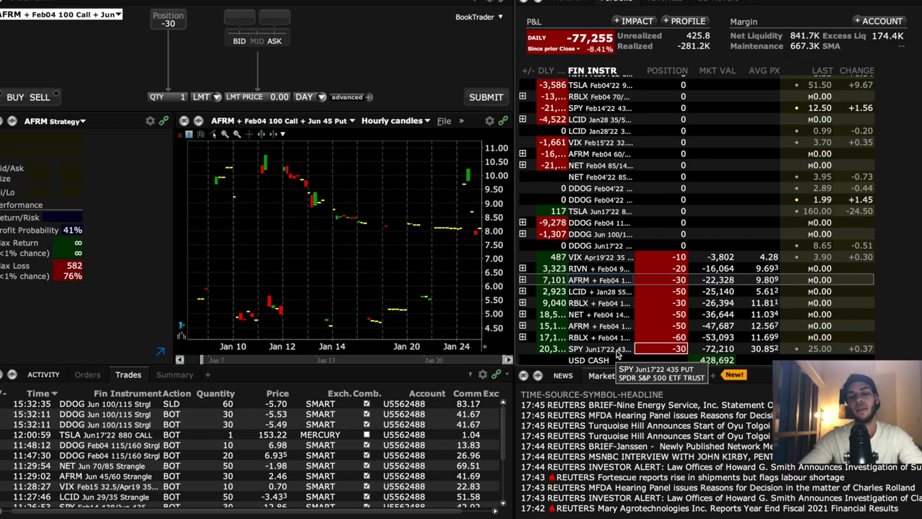
mouse_move(615, 353)
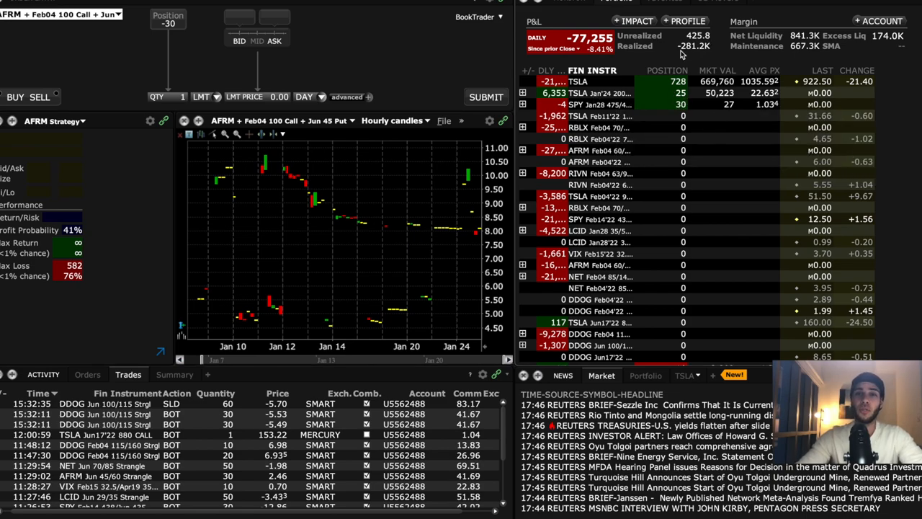
mouse_move(694, 55)
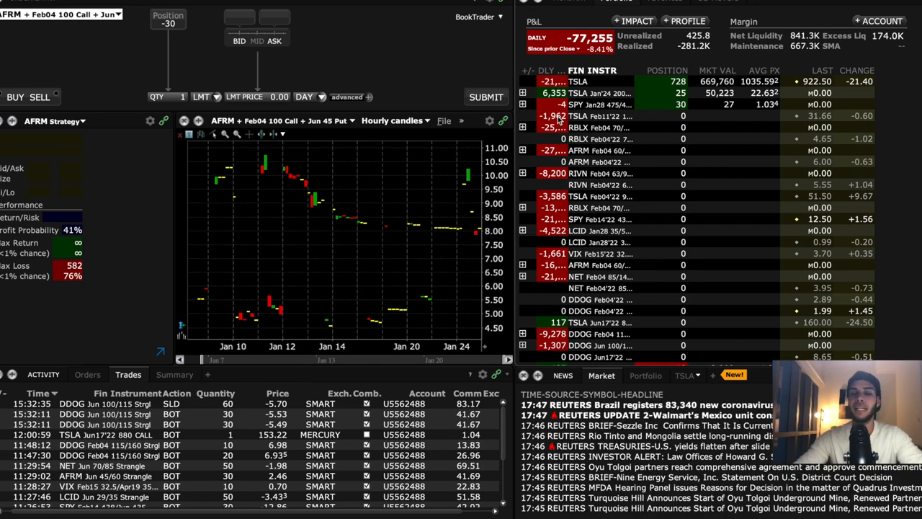
mouse_move(555, 116)
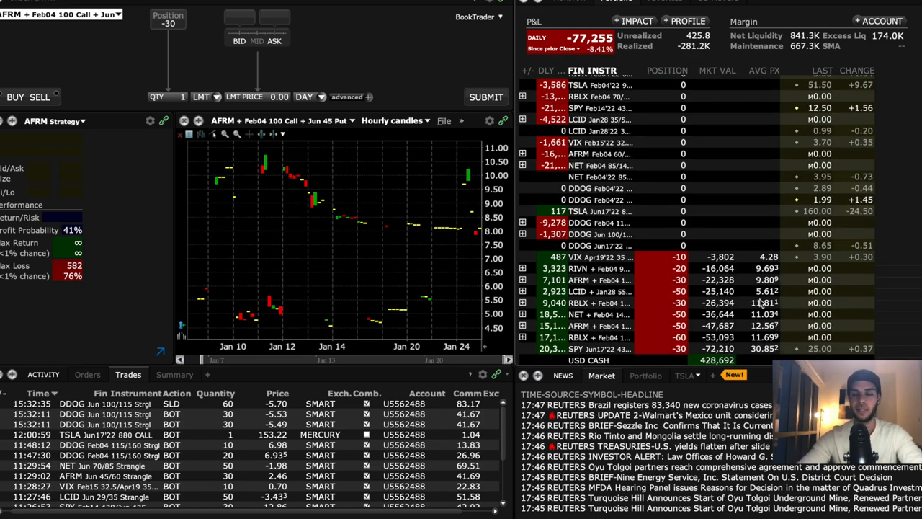
left_click(663, 268)
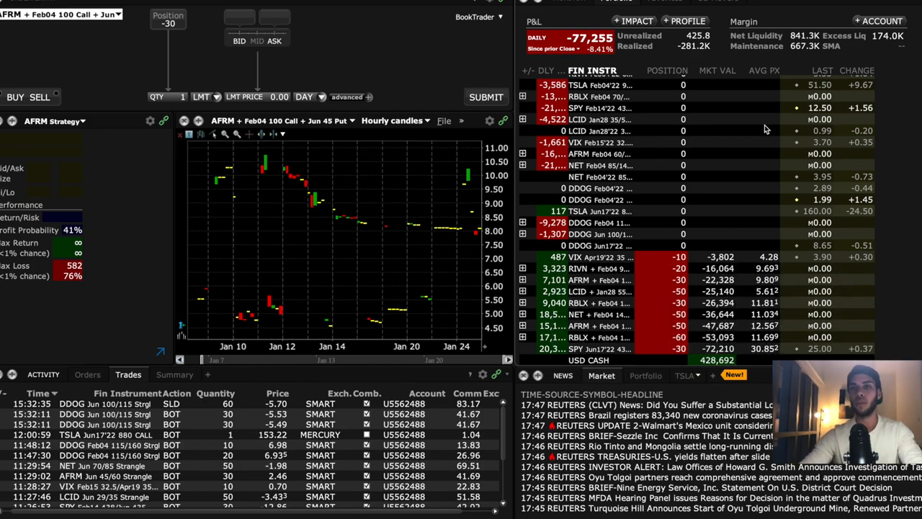
mouse_move(769, 224)
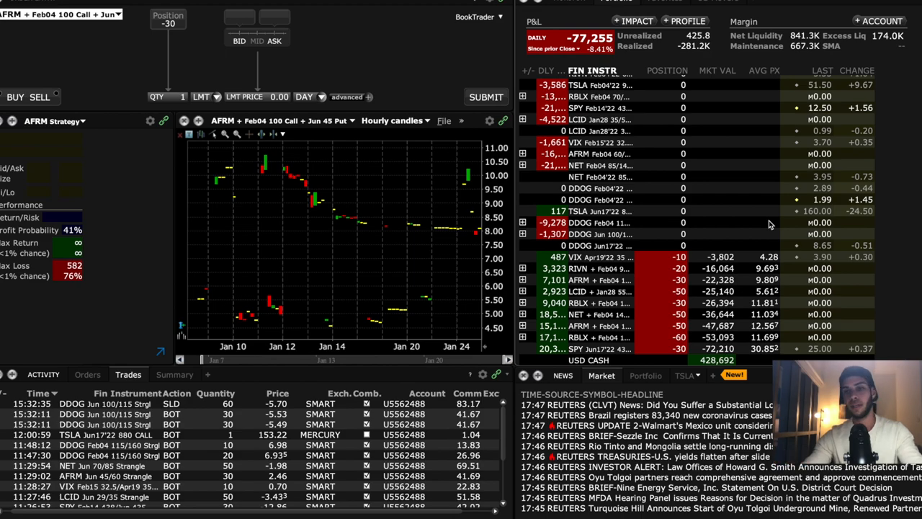
mouse_move(745, 261)
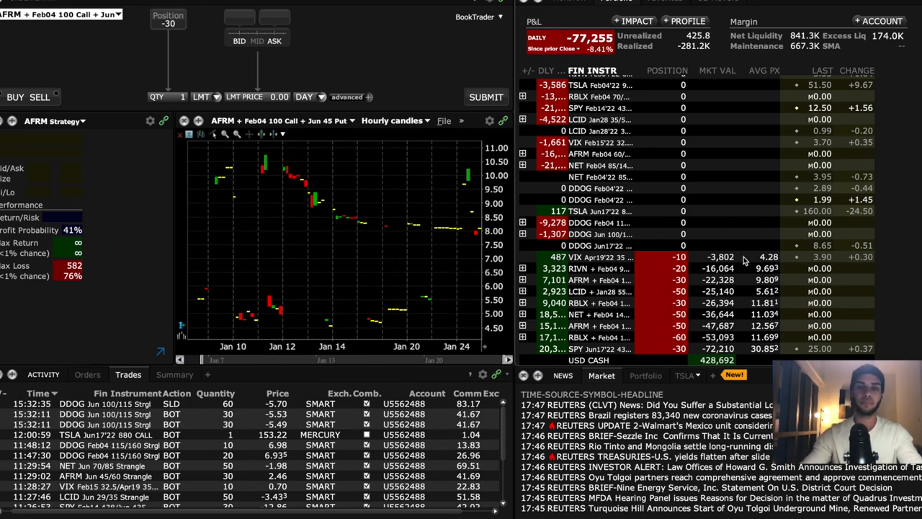